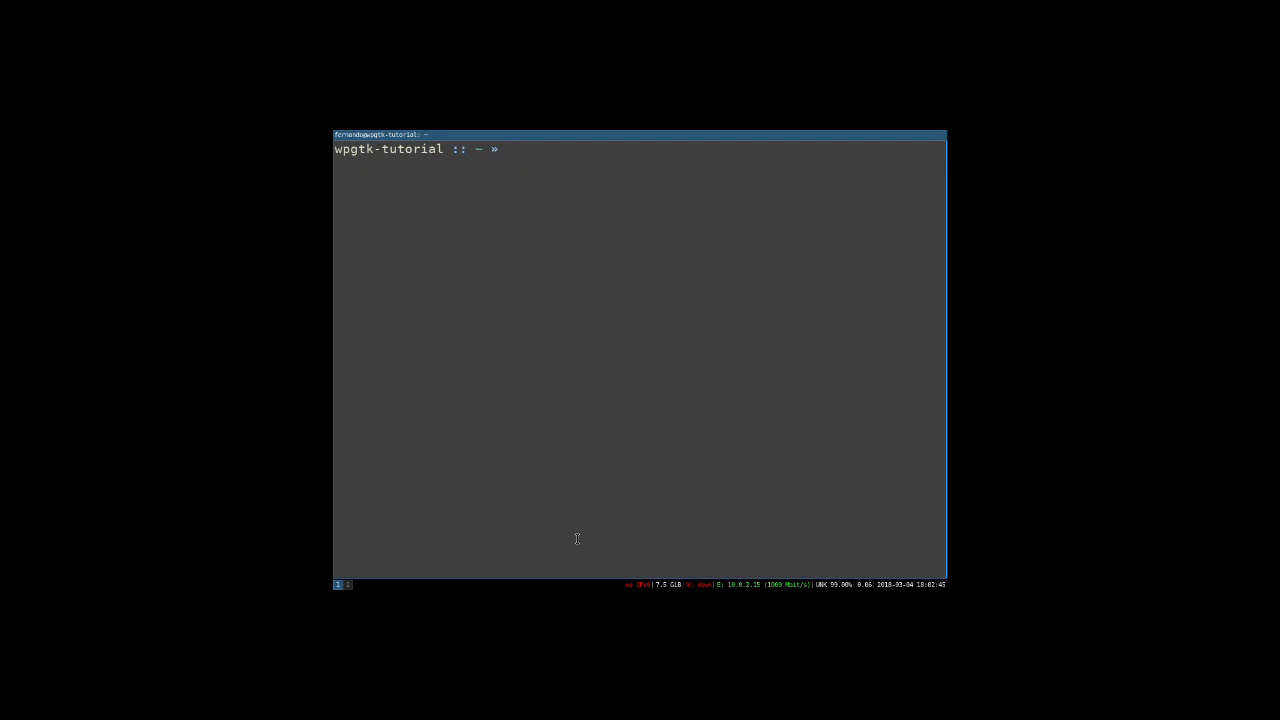
Install python-pip with 'sudo pacman -S python-pip', confirming with y
{"action": "type", "text": "sudo"}
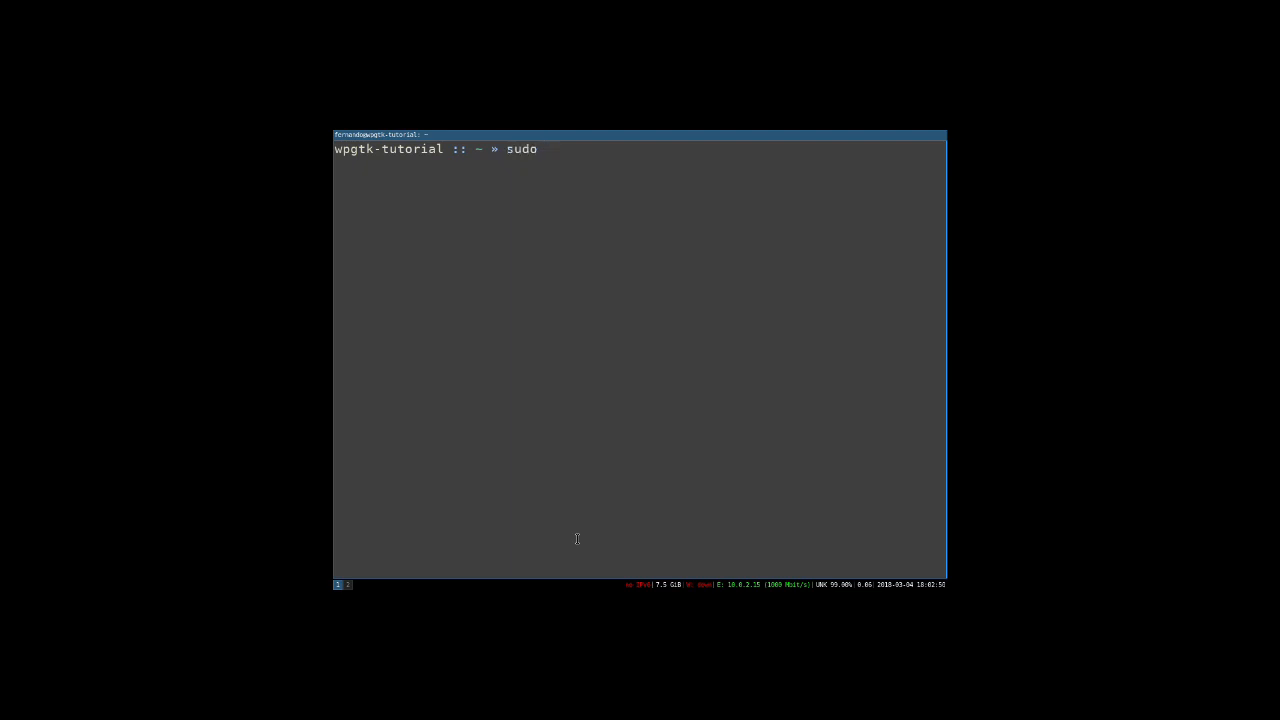
{"action": "type", "text": "pacman"}
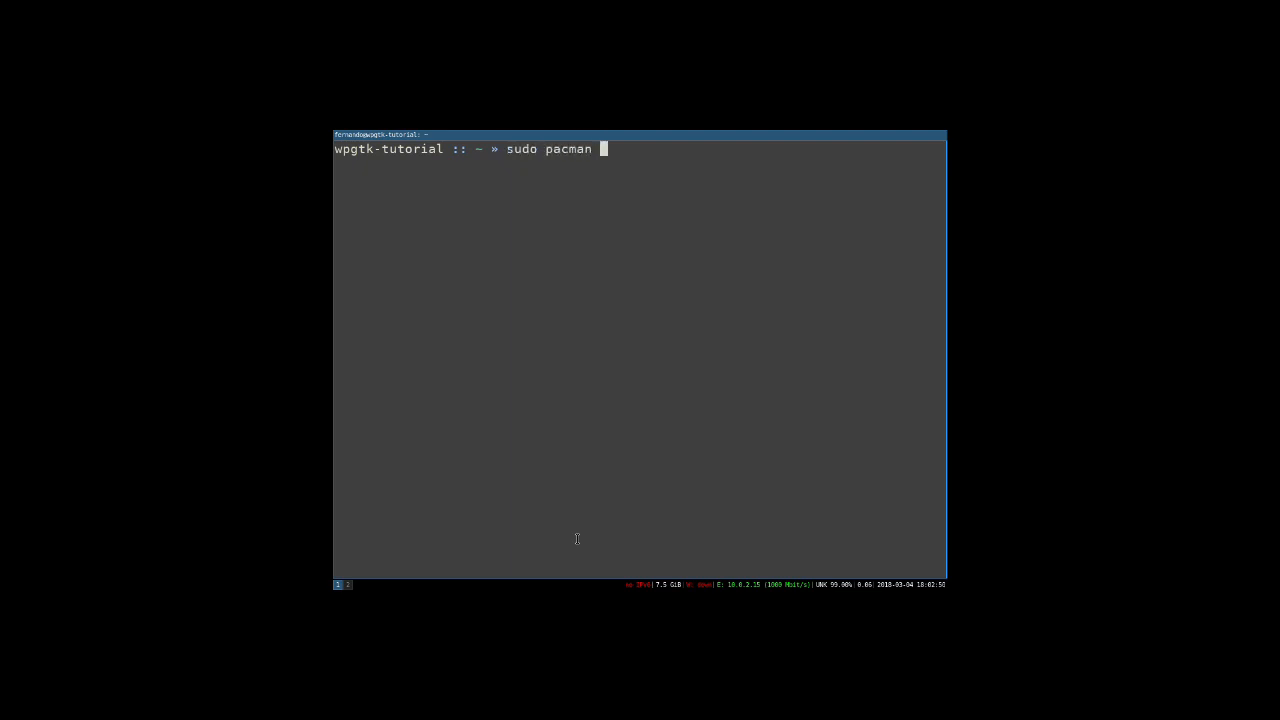
{"action": "type", "text": "-S"}
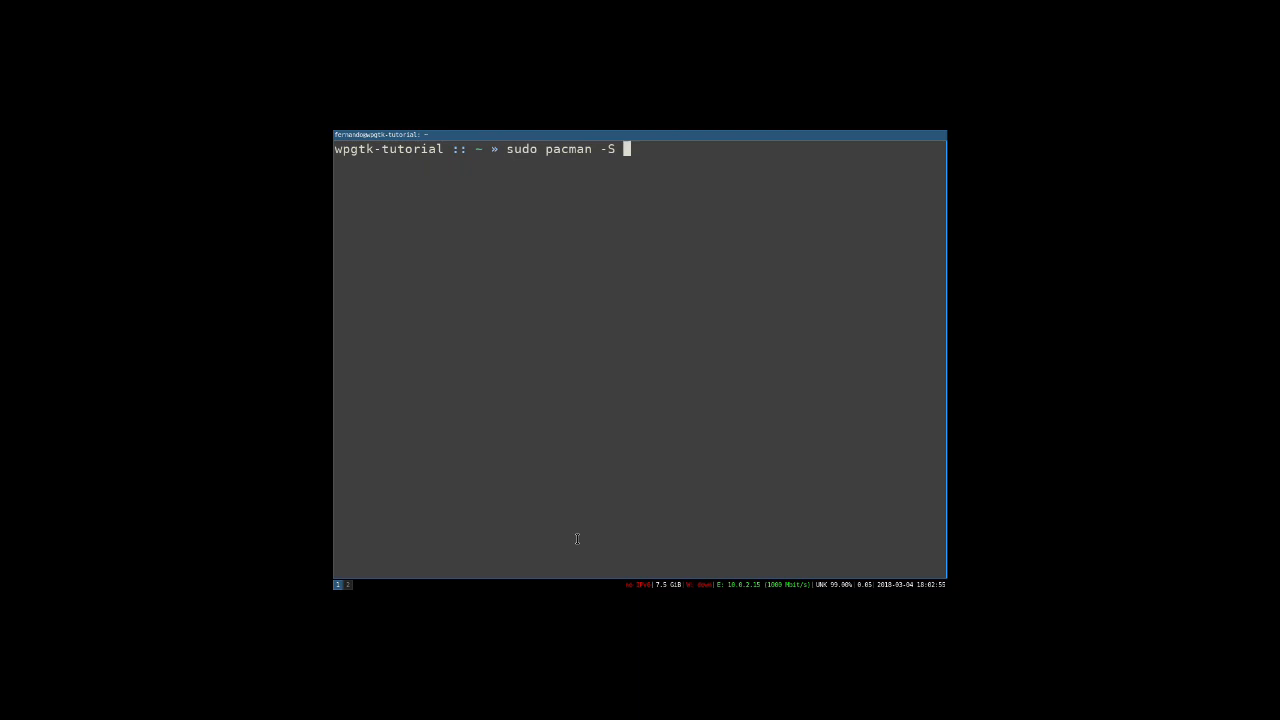
{"action": "type", "text": "python-pip"}
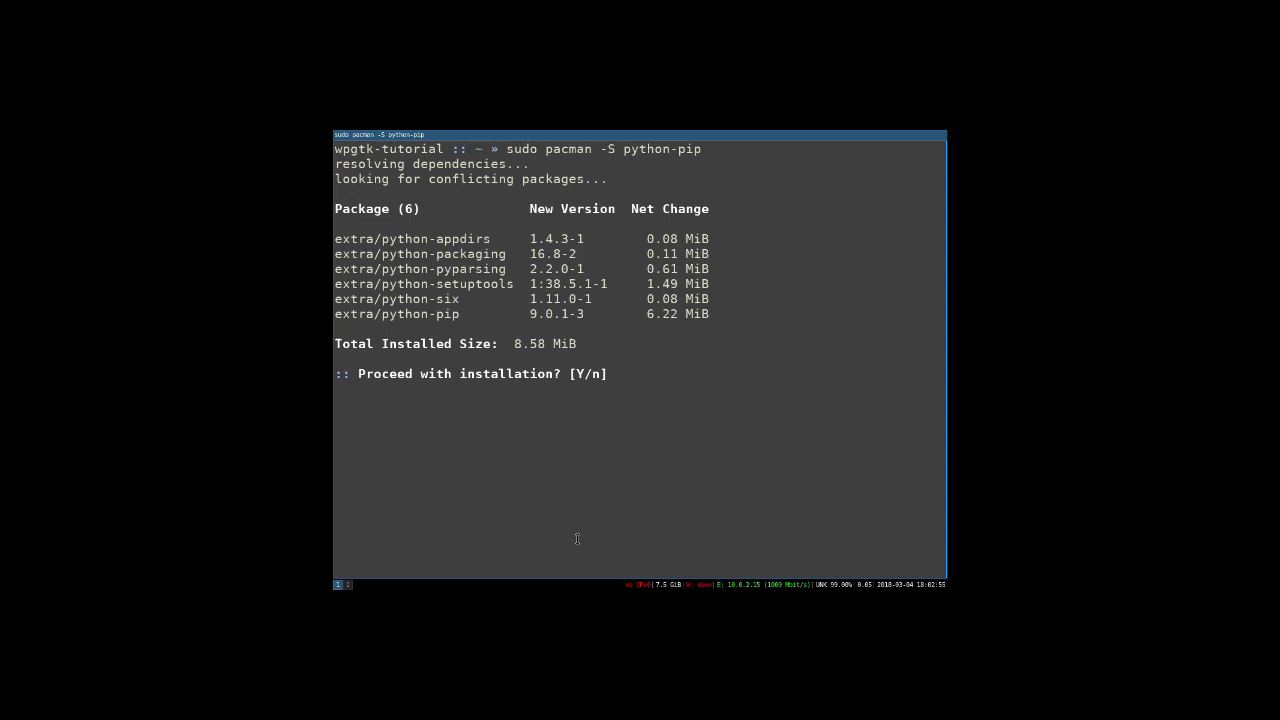
{"action": "type", "text": "y"}
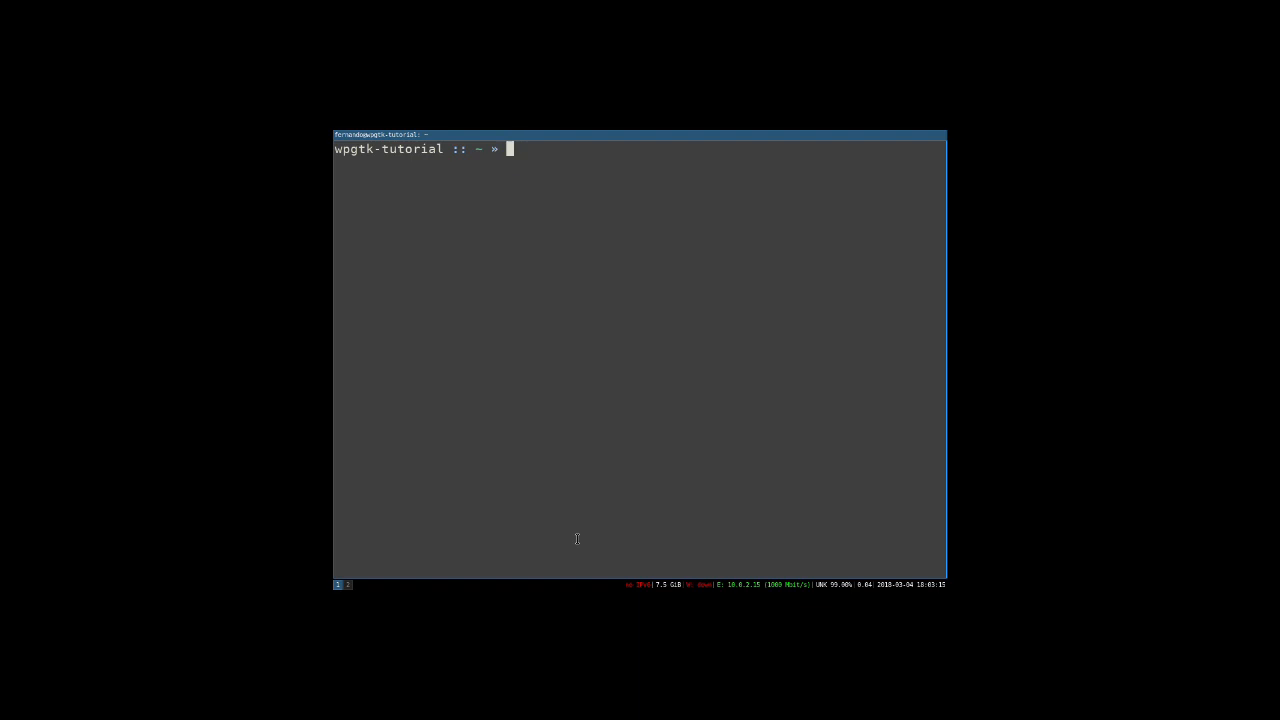
Install wpgtk system-wide with 'sudo pip install wpgtk'
{"action": "type", "text": "su"}
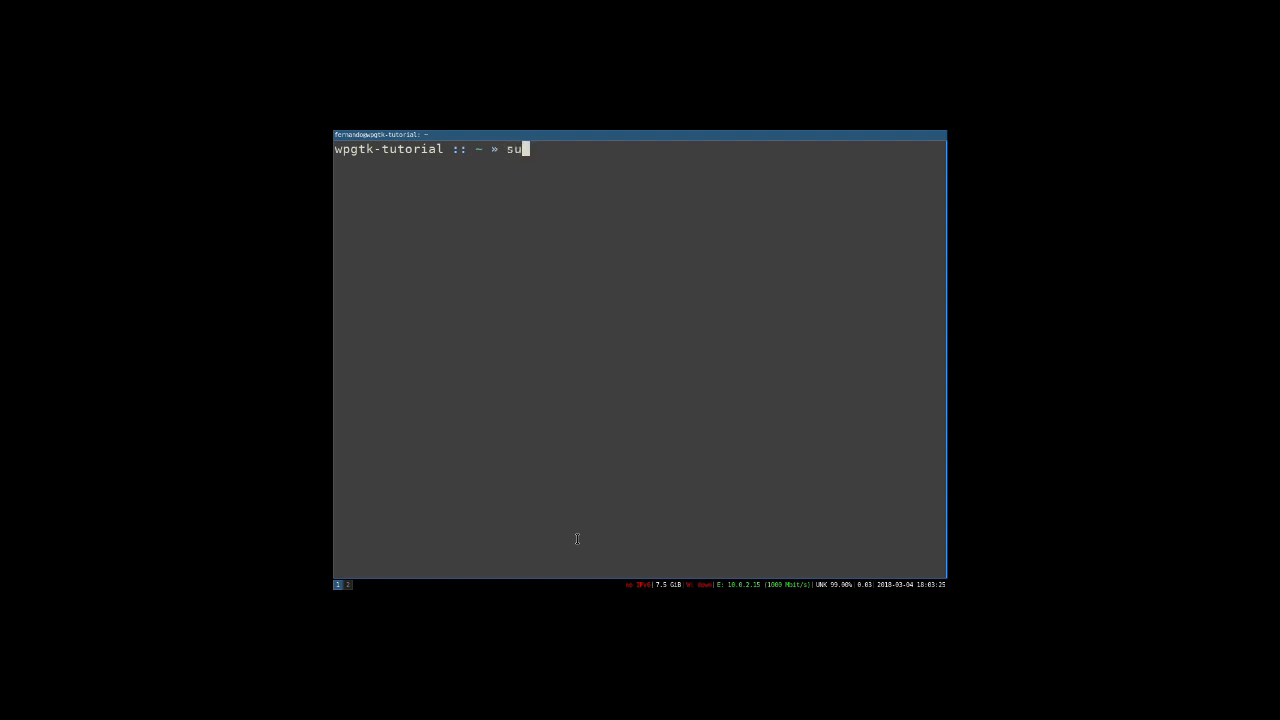
{"action": "type", "text": "do pip install"}
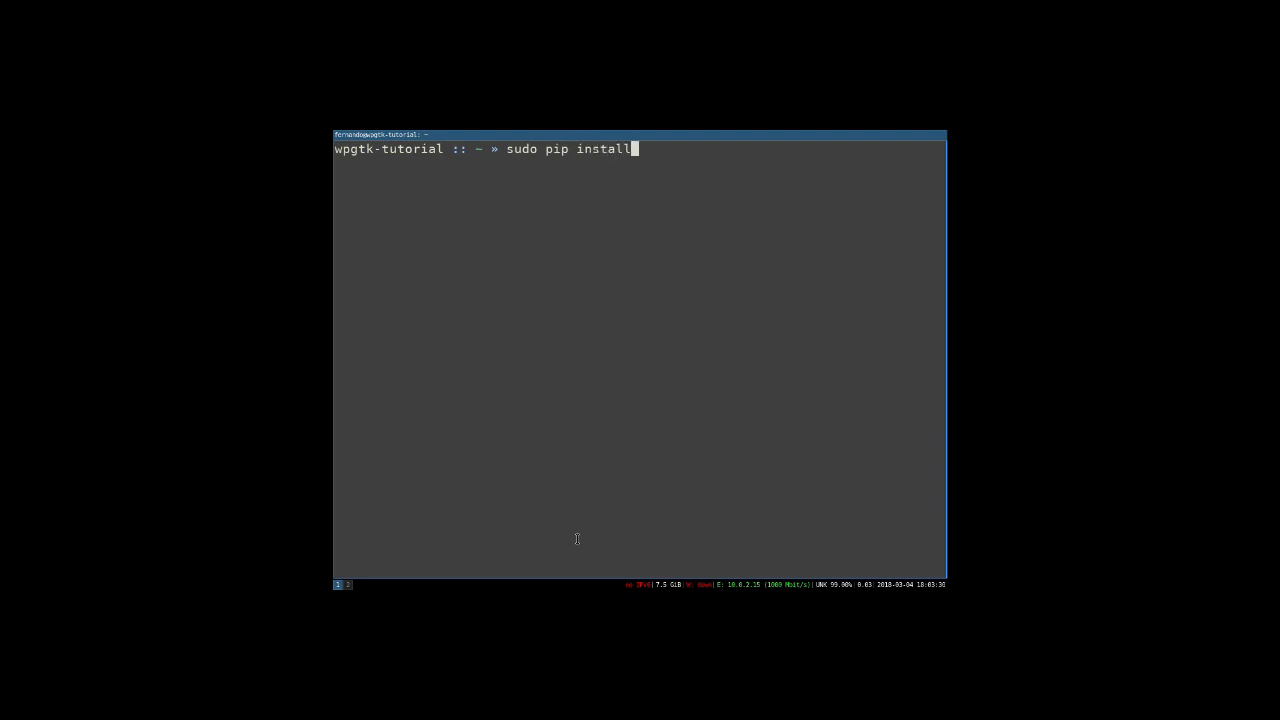
{"action": "type", "text": "wpgtk"}
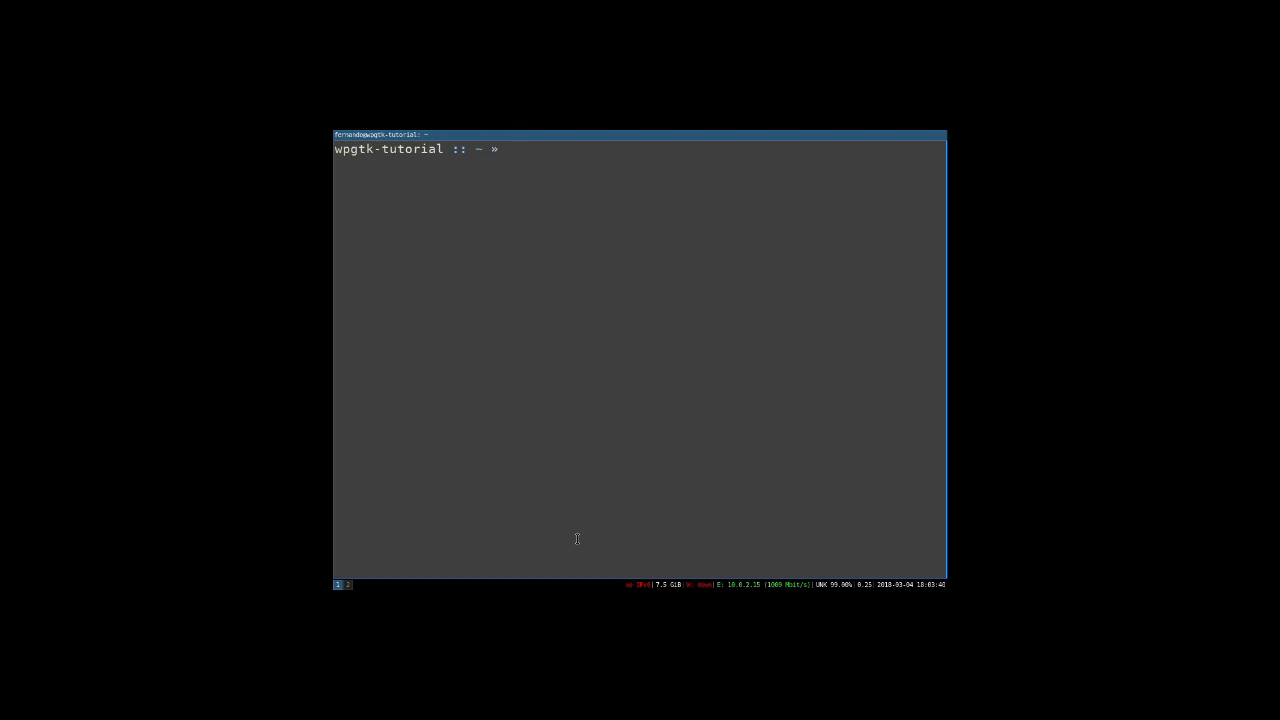
Install the python-gobject package with 'sudo pacman -S python-gobject'
{"action": "type", "text": "sudo"}
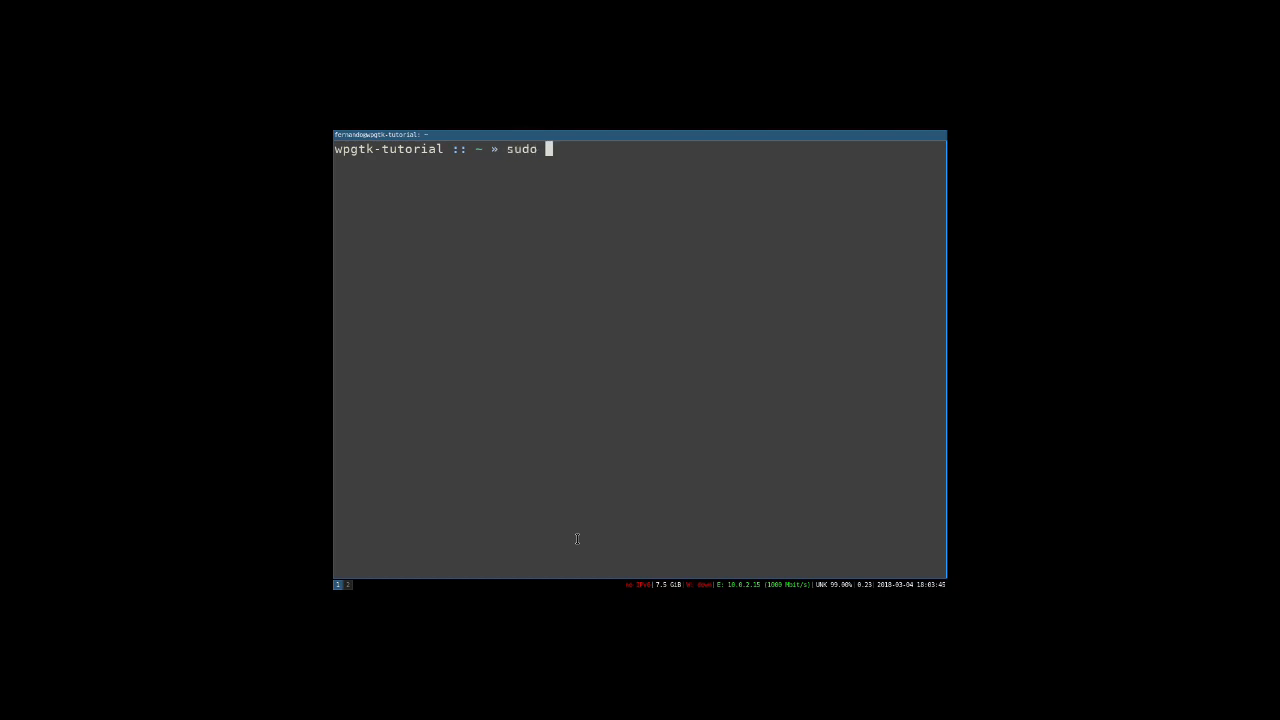
{"action": "type", "text": "pacman -S pytho"}
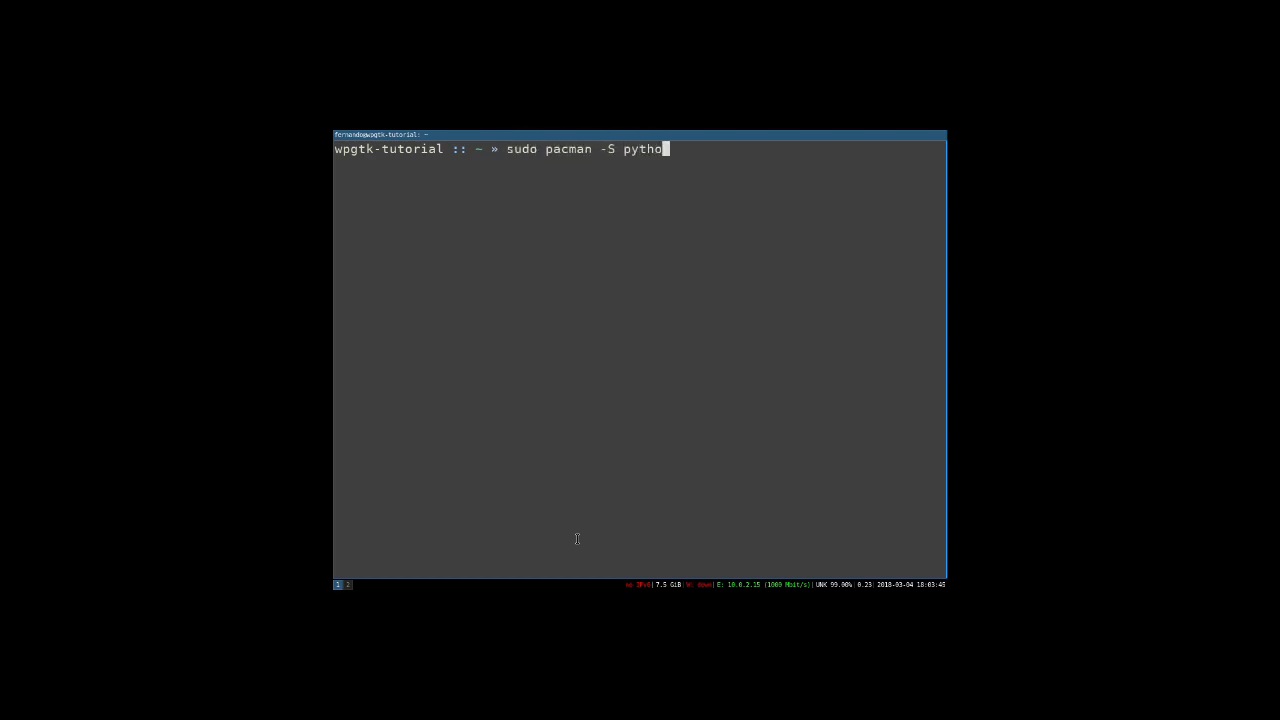
{"action": "type", "text": "n-gob"}
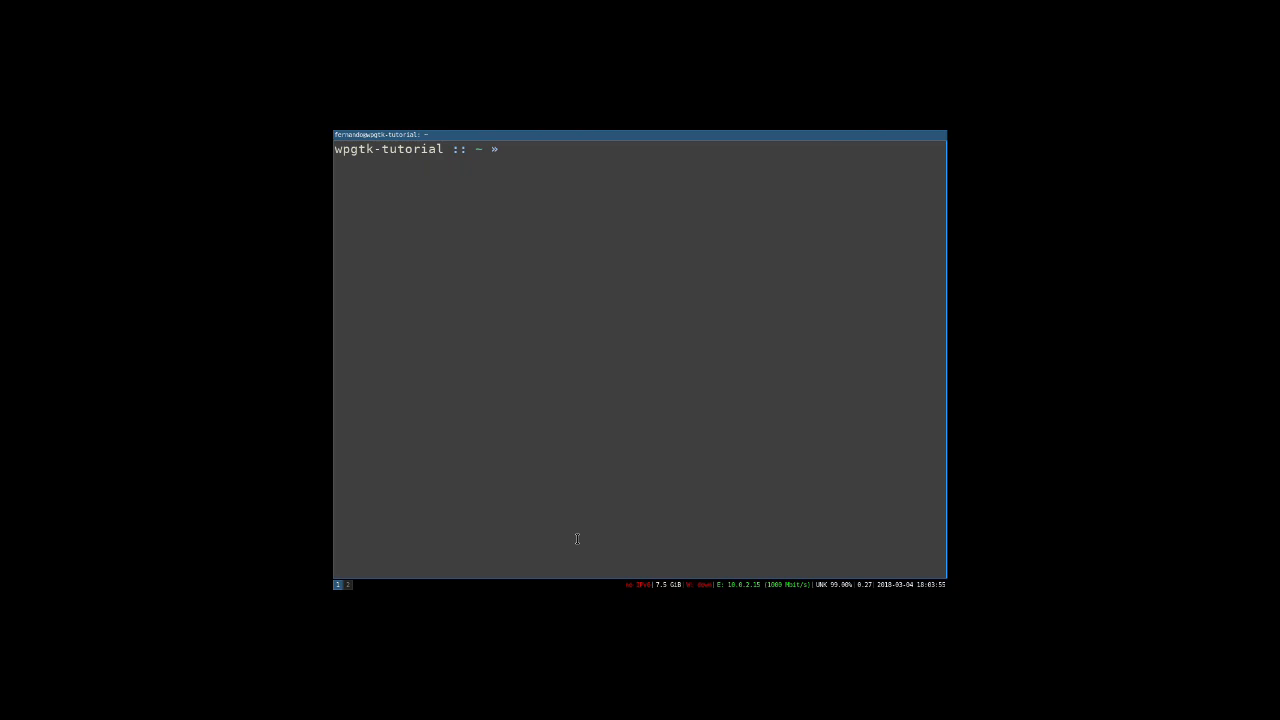
{"action": "type", "text": "wpg"}
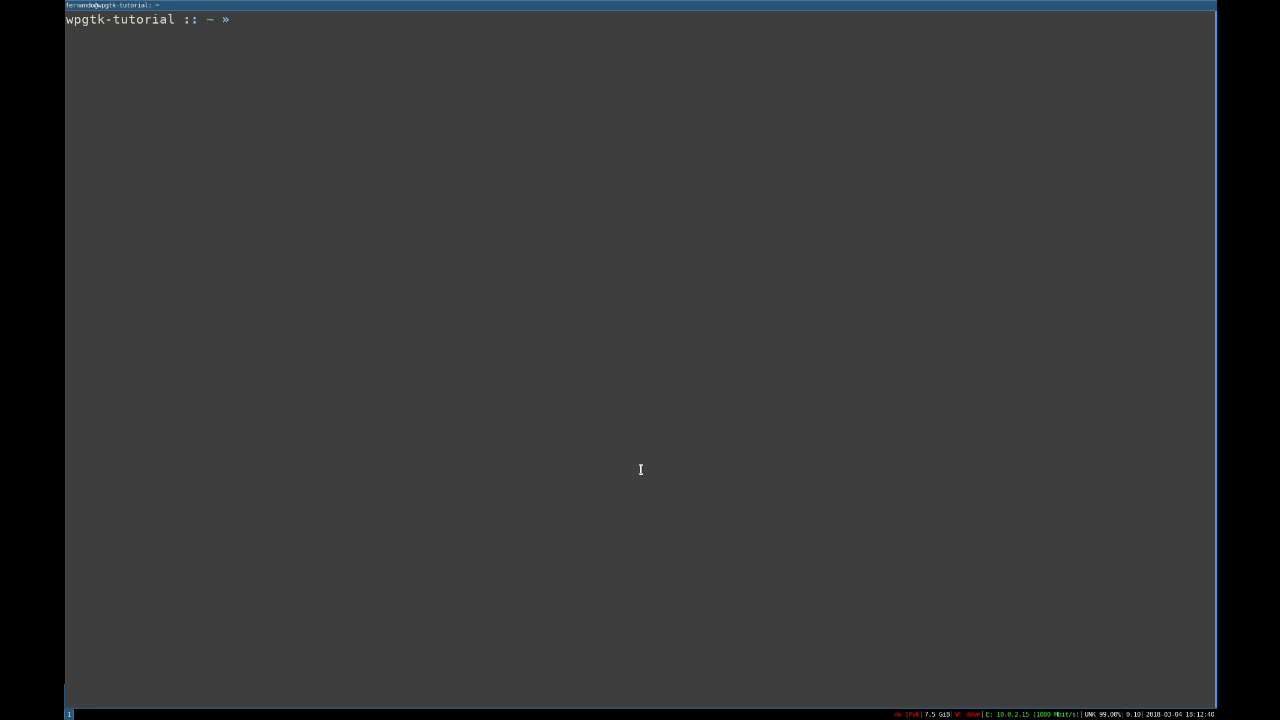
Install feh and imagemagick with 'sudo pacman -S feh imagemagick', then launch wpg
{"action": "type", "text": "sudo pacm"}
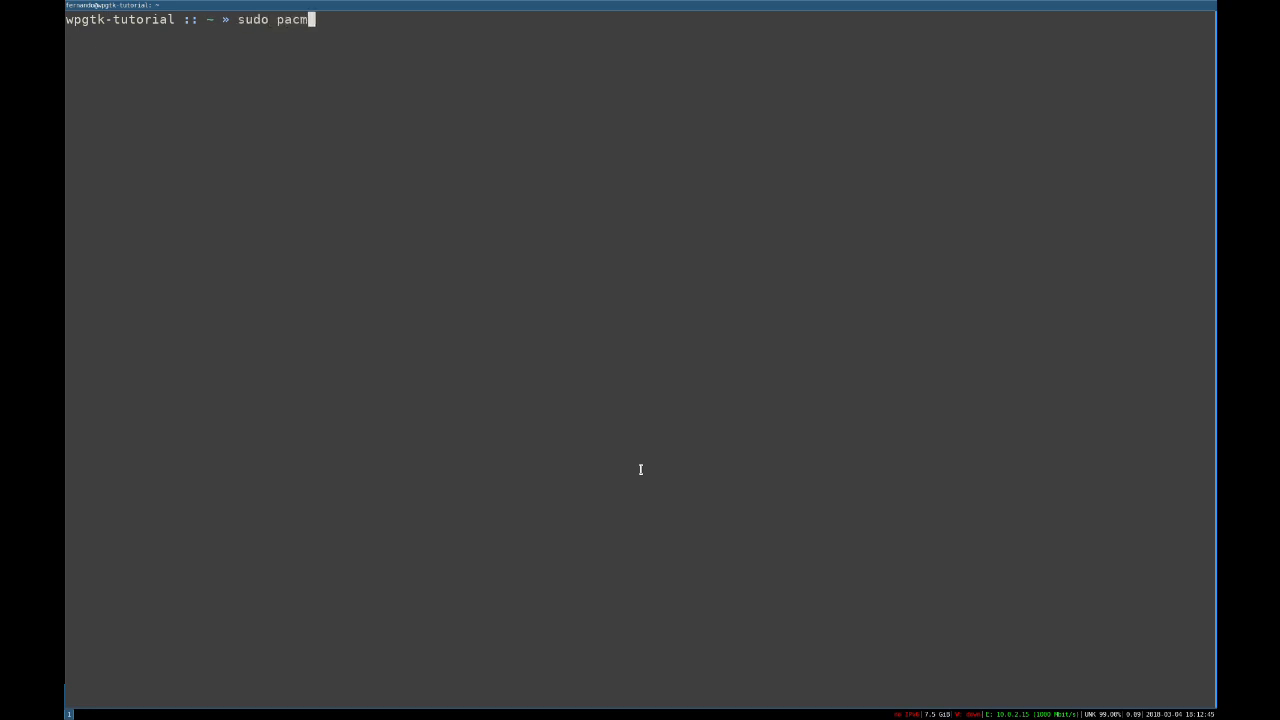
{"action": "type", "text": "an -S"}
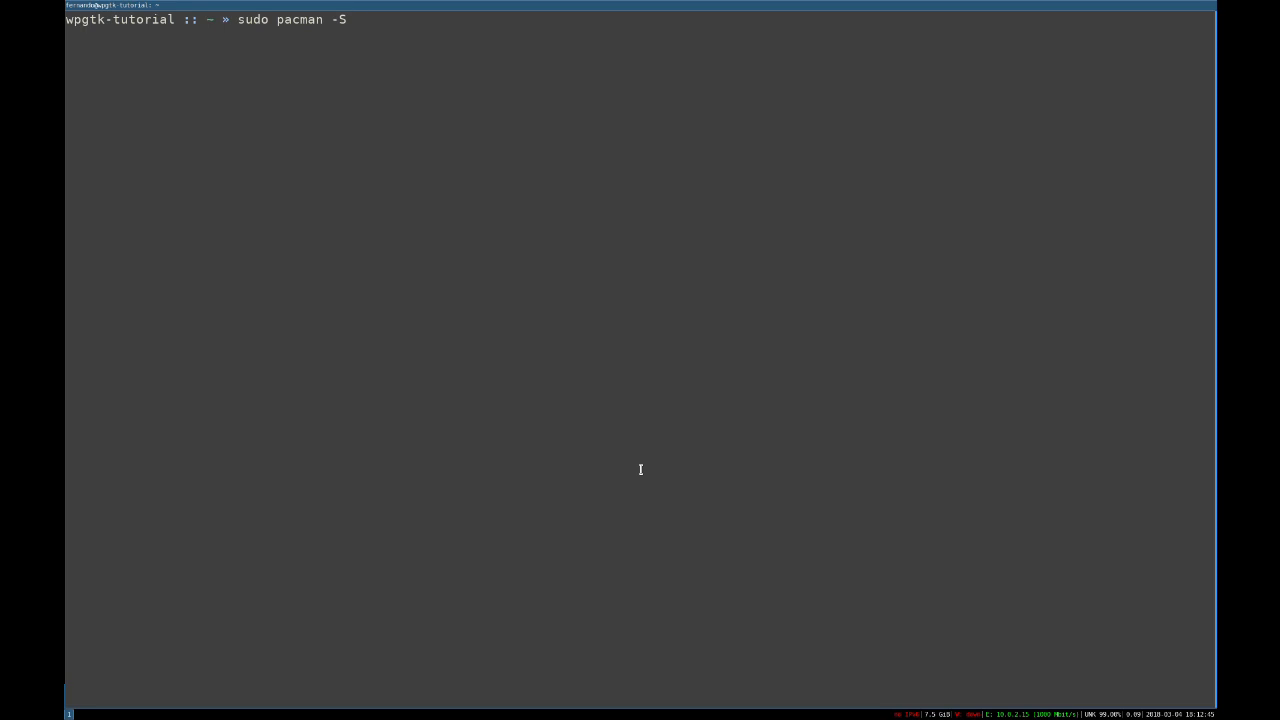
{"action": "type", "text": "fe"}
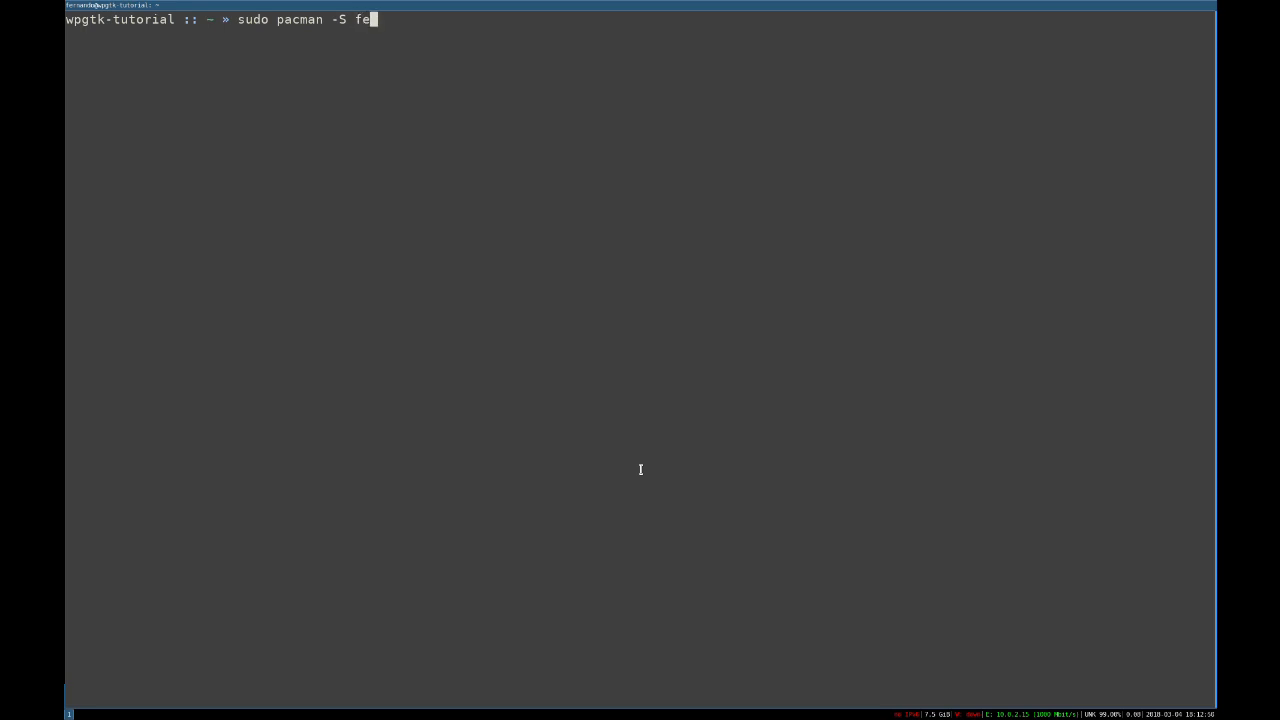
{"action": "type", "text": "h"}
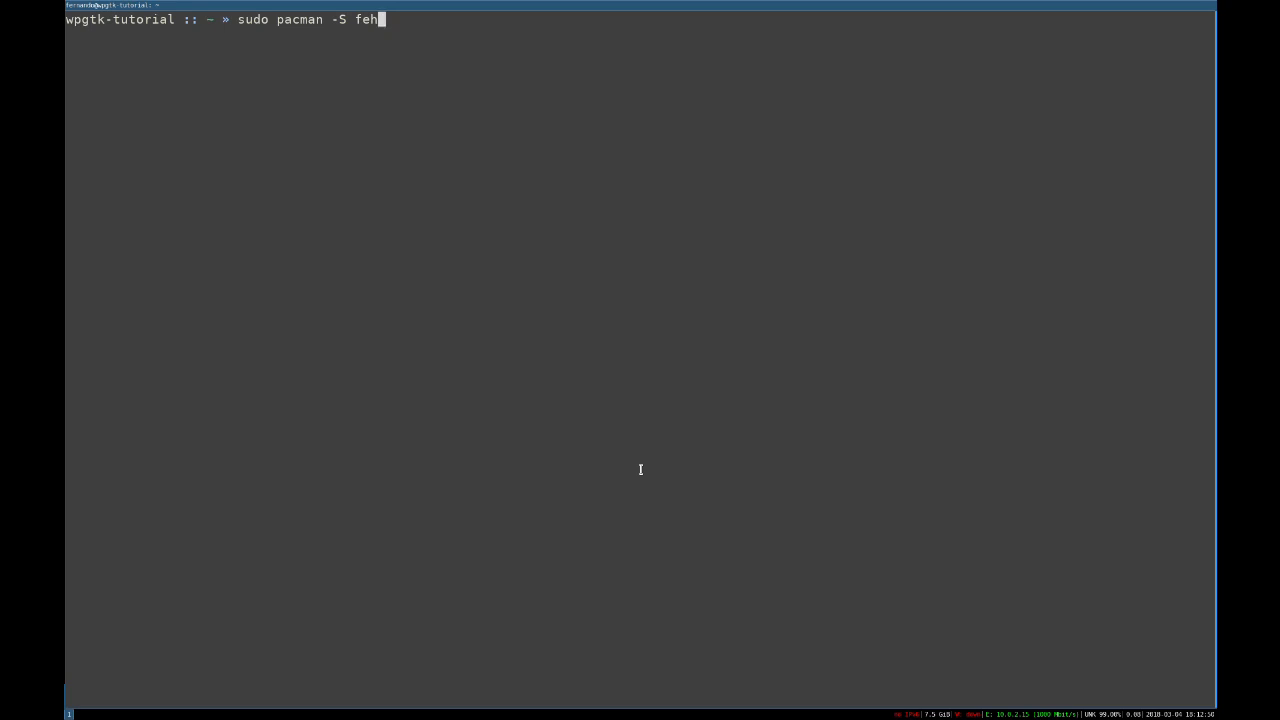
{"action": "type", "text": "\" \""}
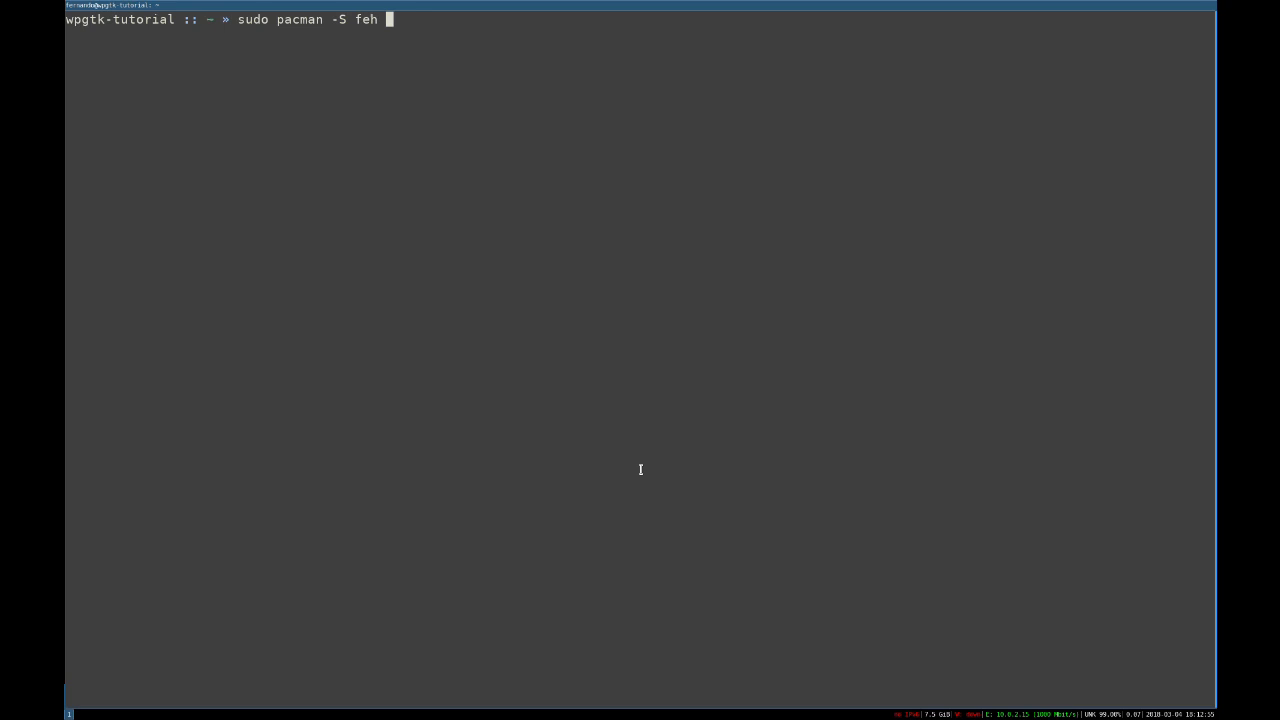
{"action": "type", "text": "imagema"}
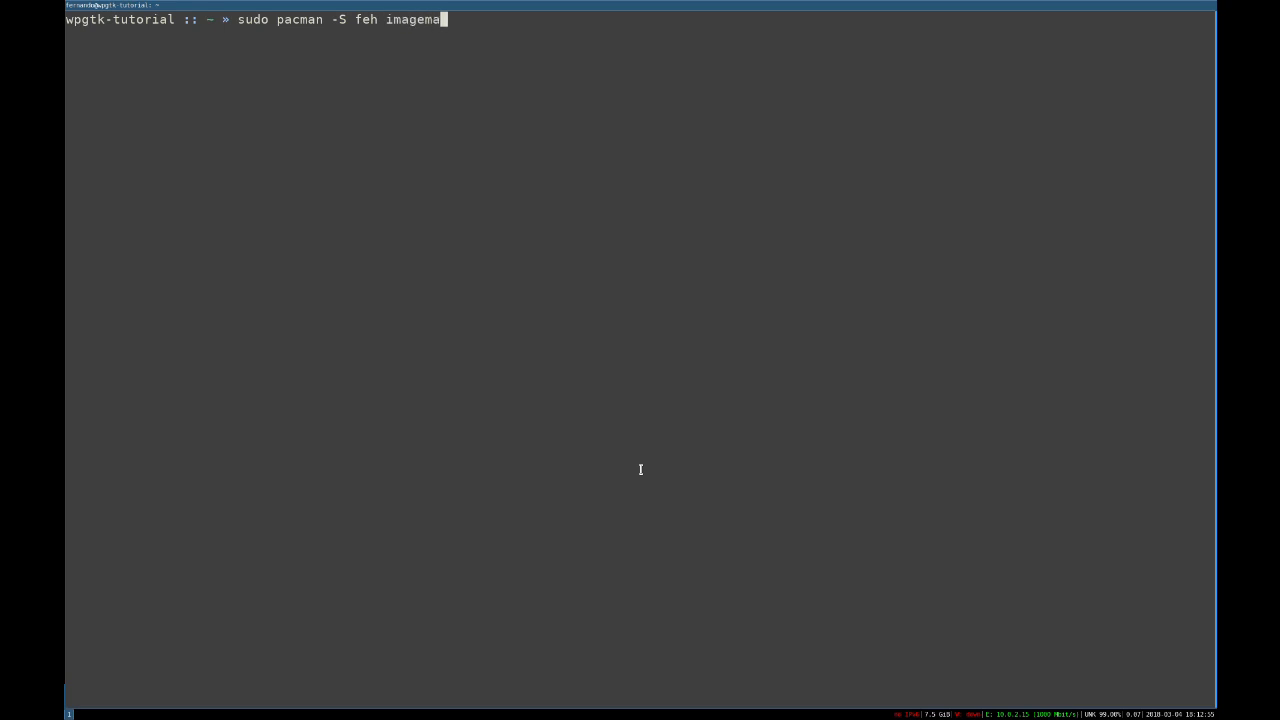
{"action": "type", "text": "gick"}
{"action": "type", "text": "wpg"}
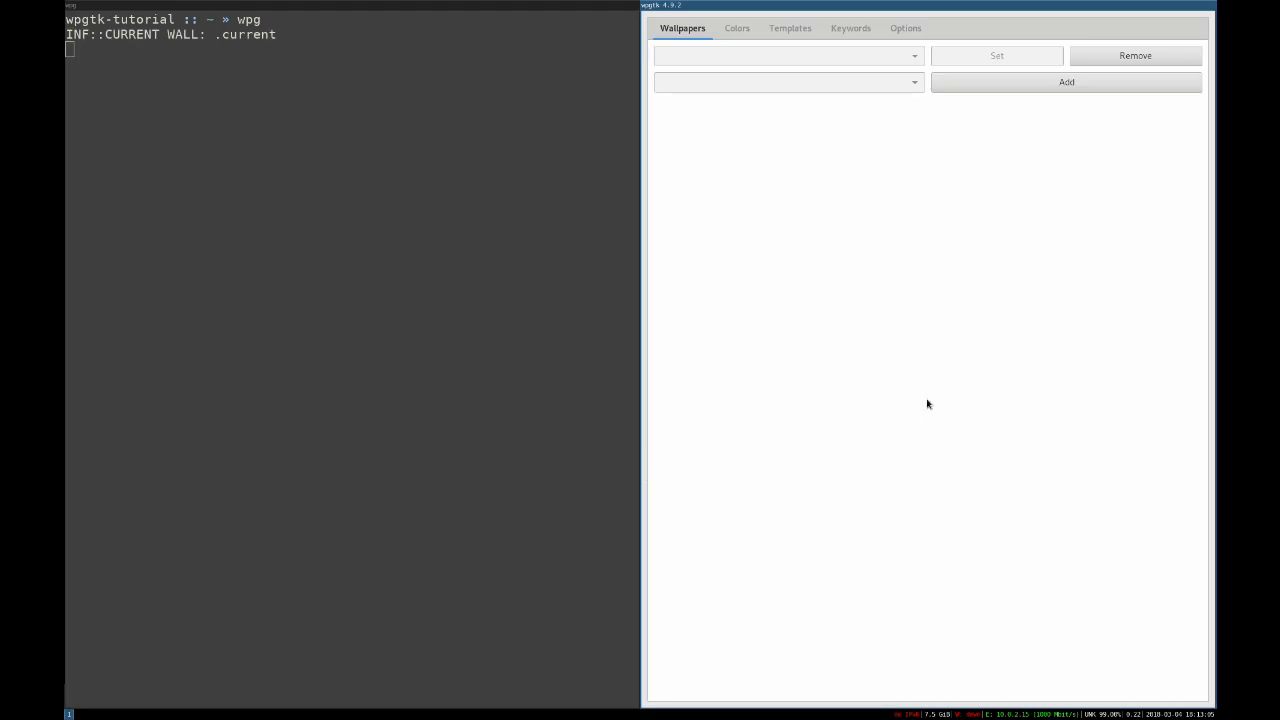
Import B9D4rBOCM3E.jpg into wpgtk and preview its generated palette
{"action": "left_click", "coordinate": [1065, 82]}
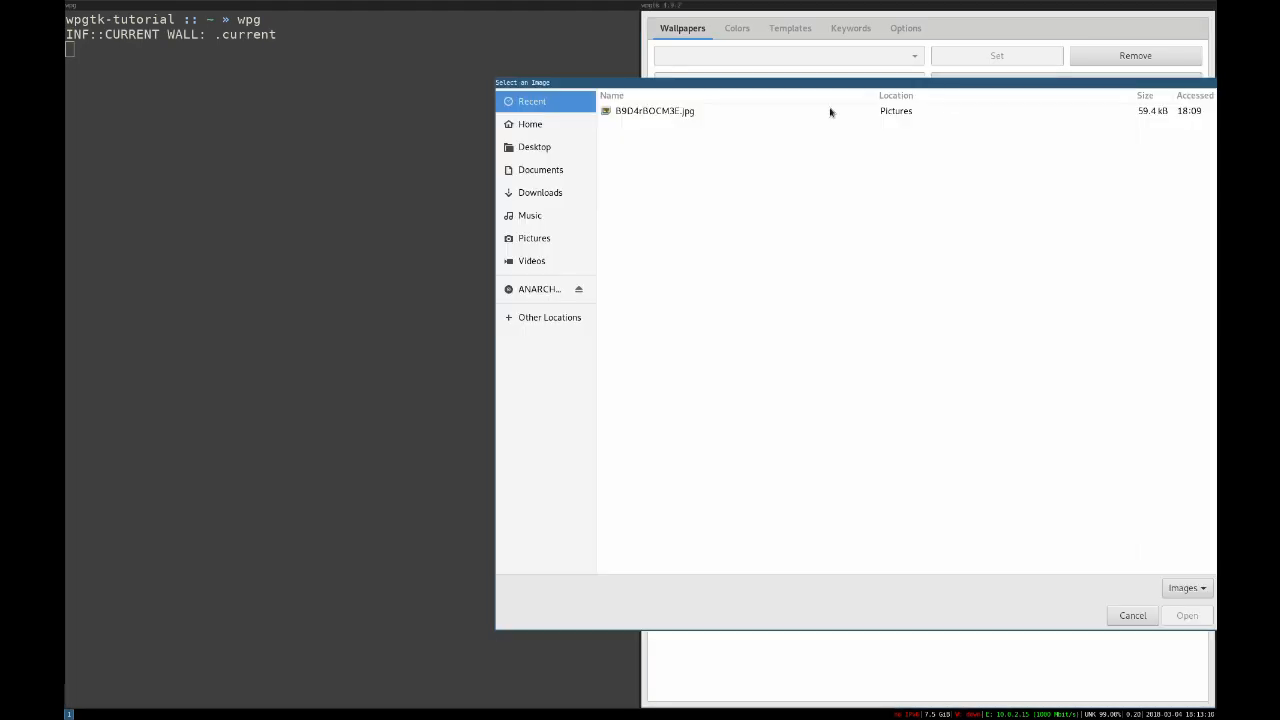
{"action": "mouse_move", "coordinate": [650, 111]}
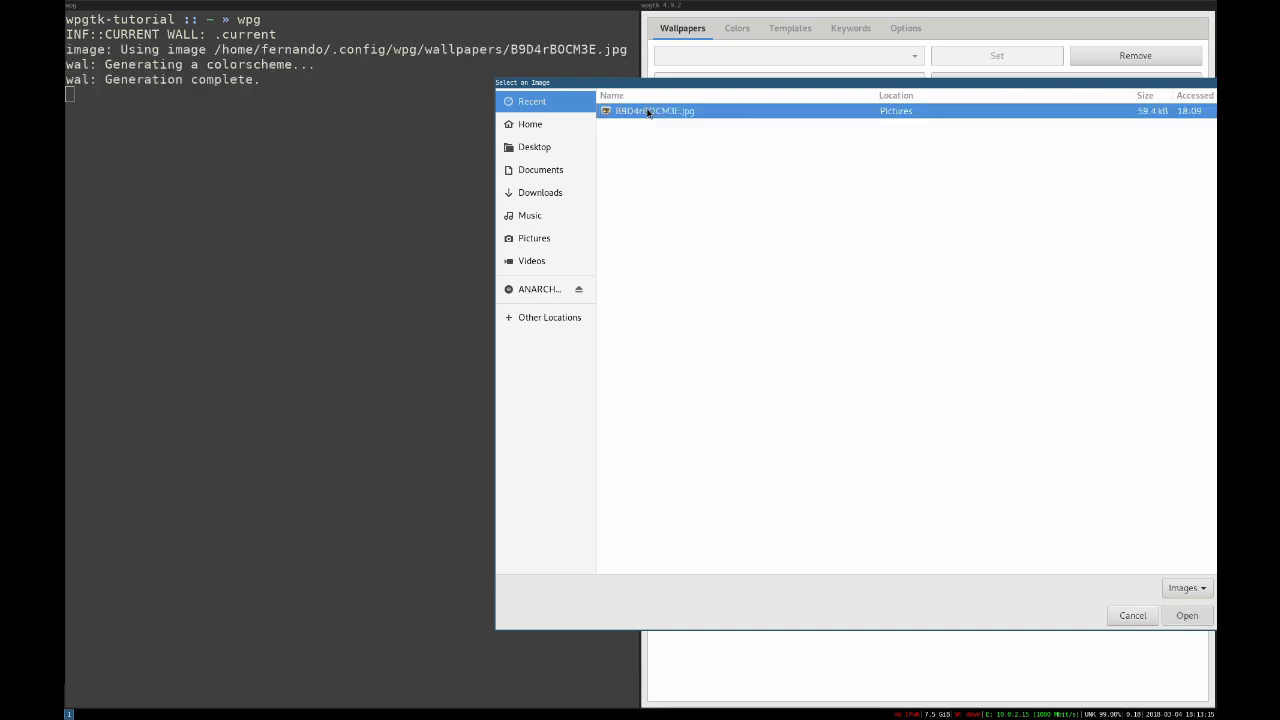
{"action": "left_click", "coordinate": [1186, 615]}
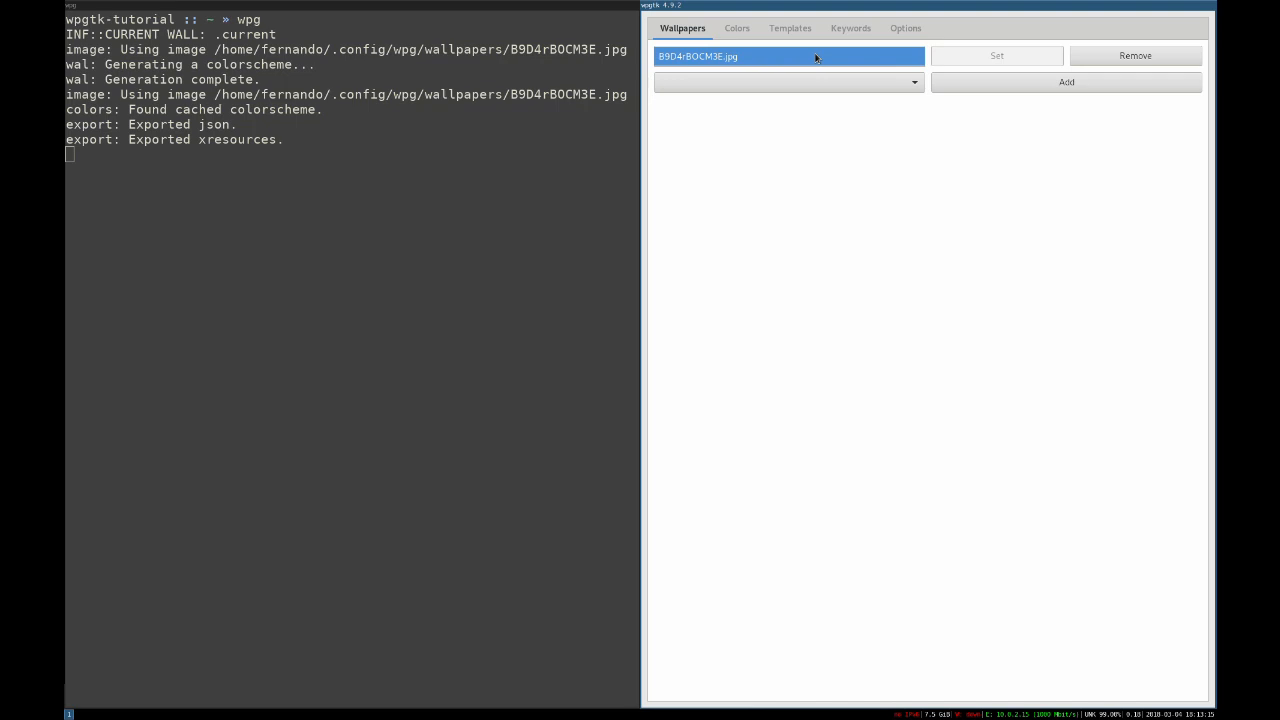
{"action": "left_click", "coordinate": [789, 56]}
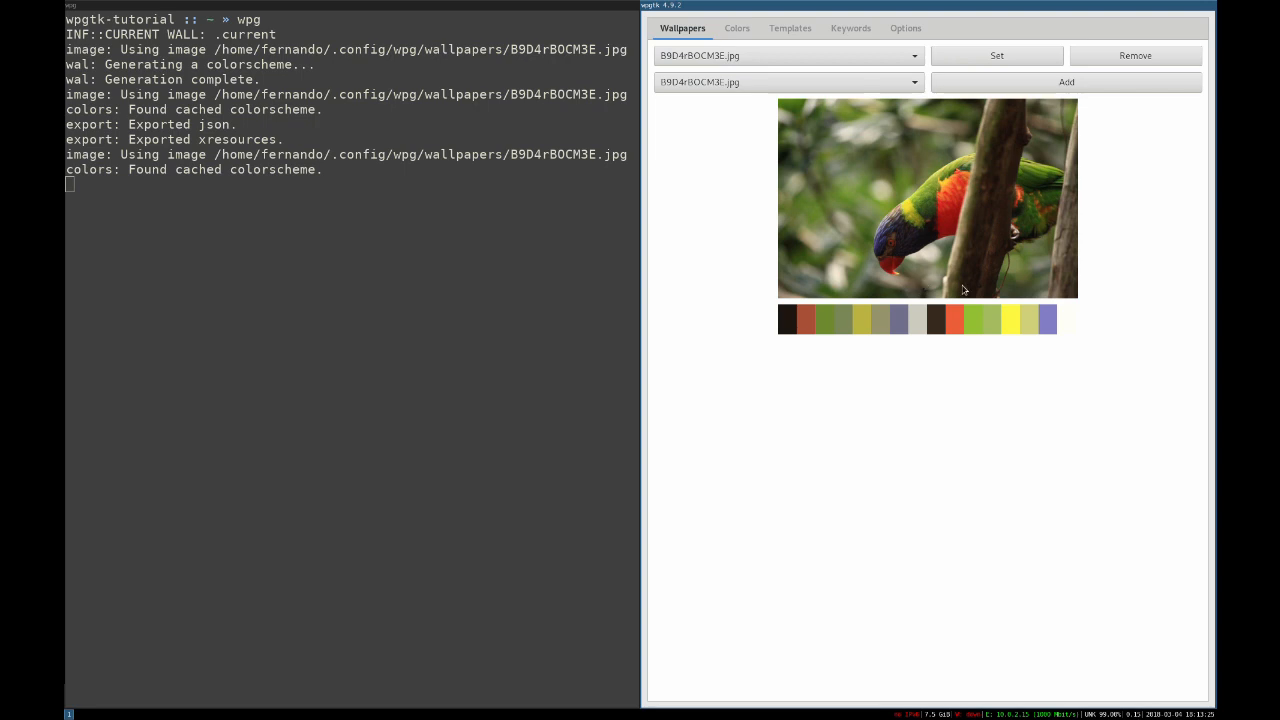
{"action": "mouse_move", "coordinate": [960, 296]}
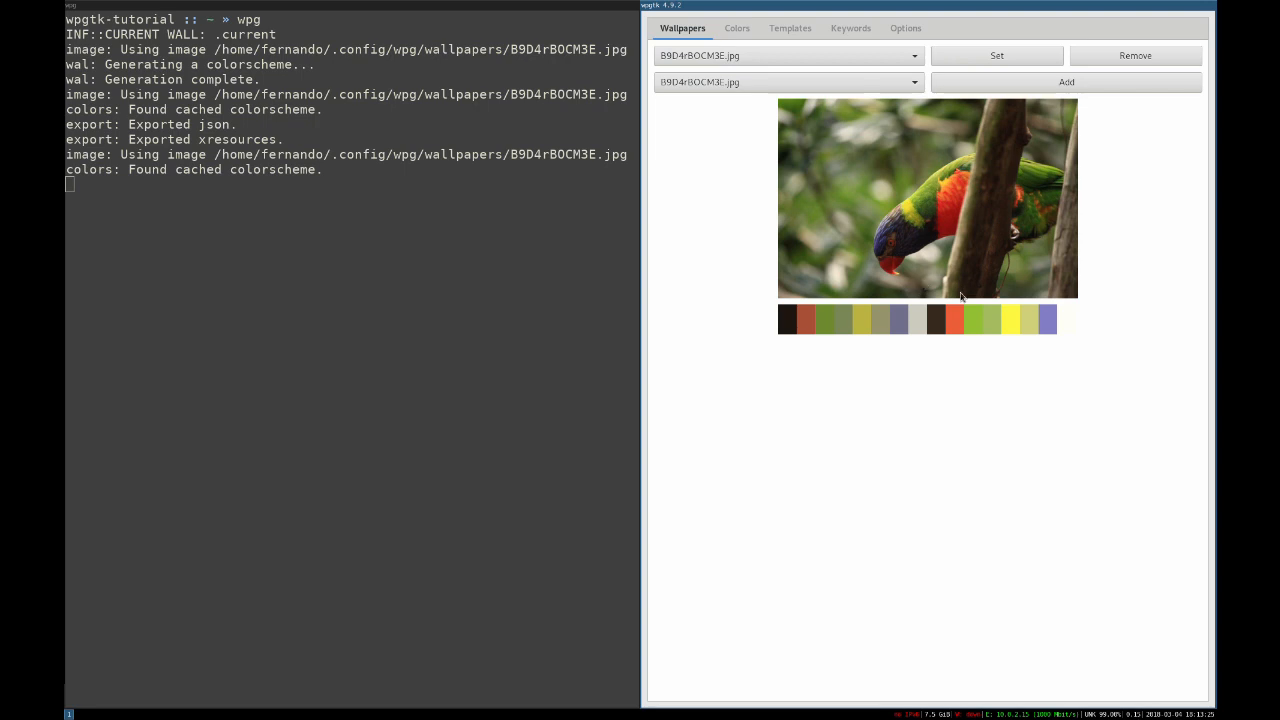
{"action": "mouse_move", "coordinate": [948, 252]}
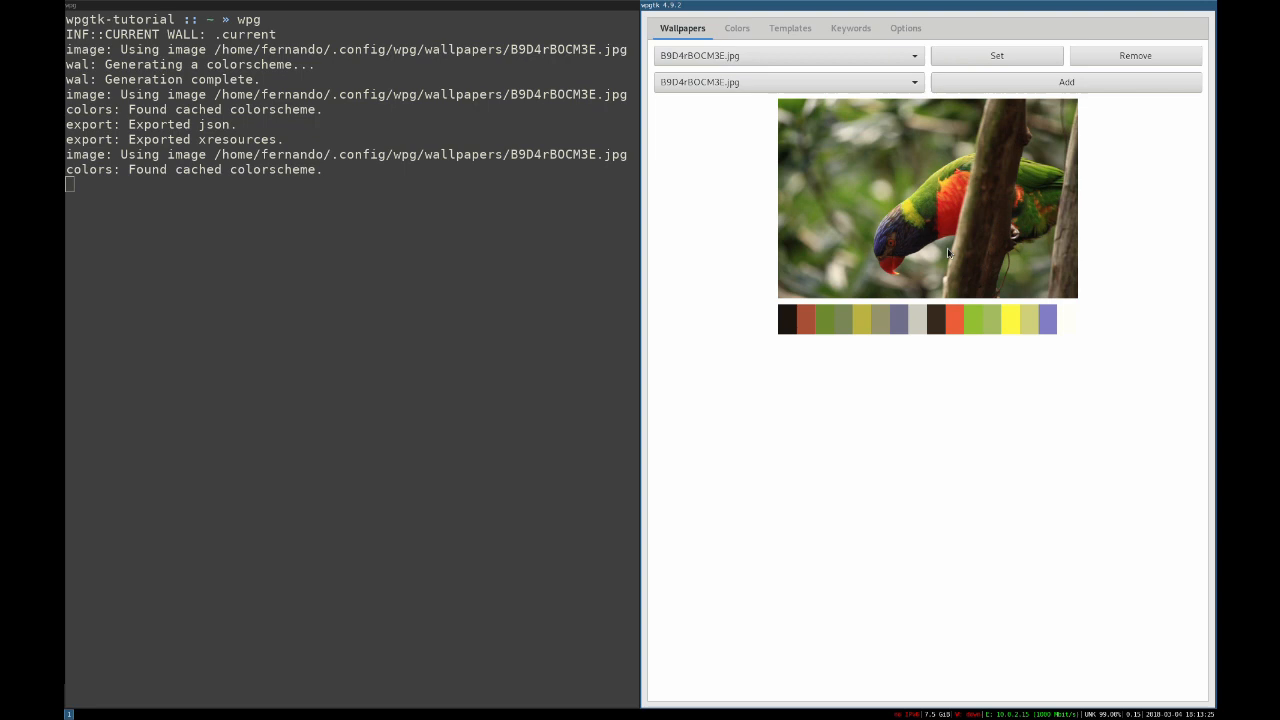
{"action": "mouse_move", "coordinate": [937, 240]}
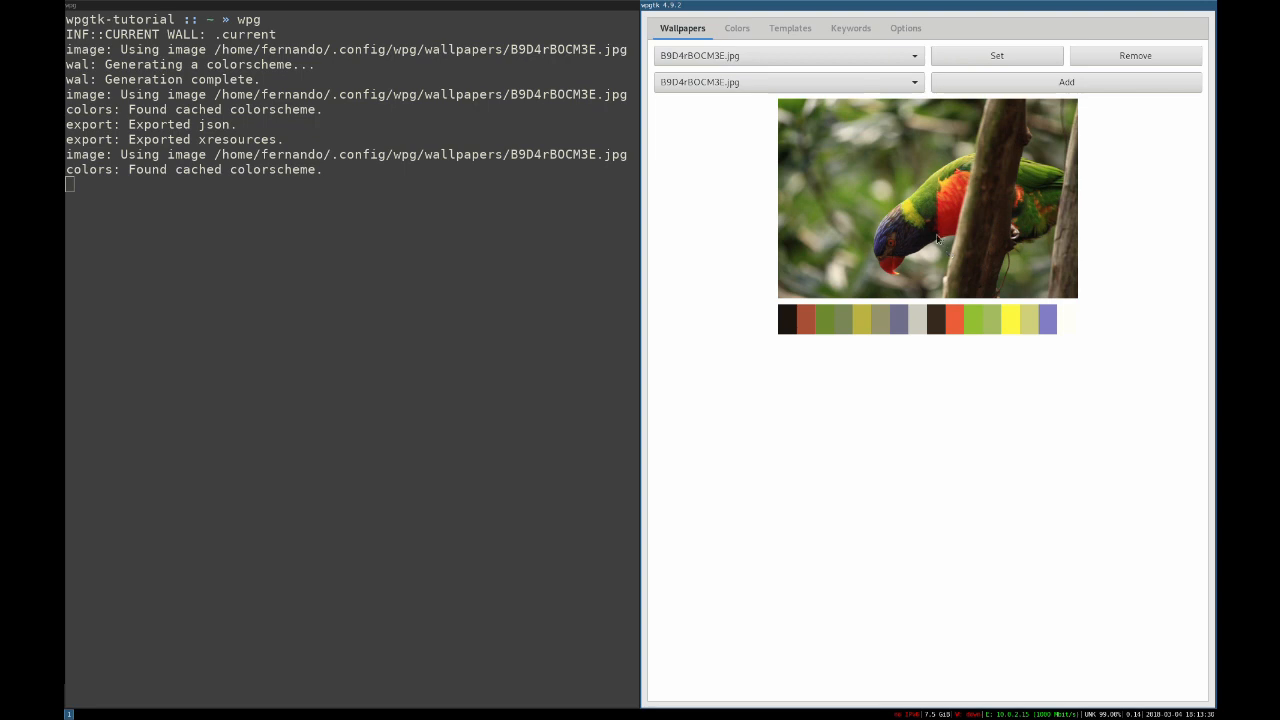
Check the palette's hex colours, then set the parrot image as wallpaper
{"action": "left_click", "coordinate": [736, 28]}
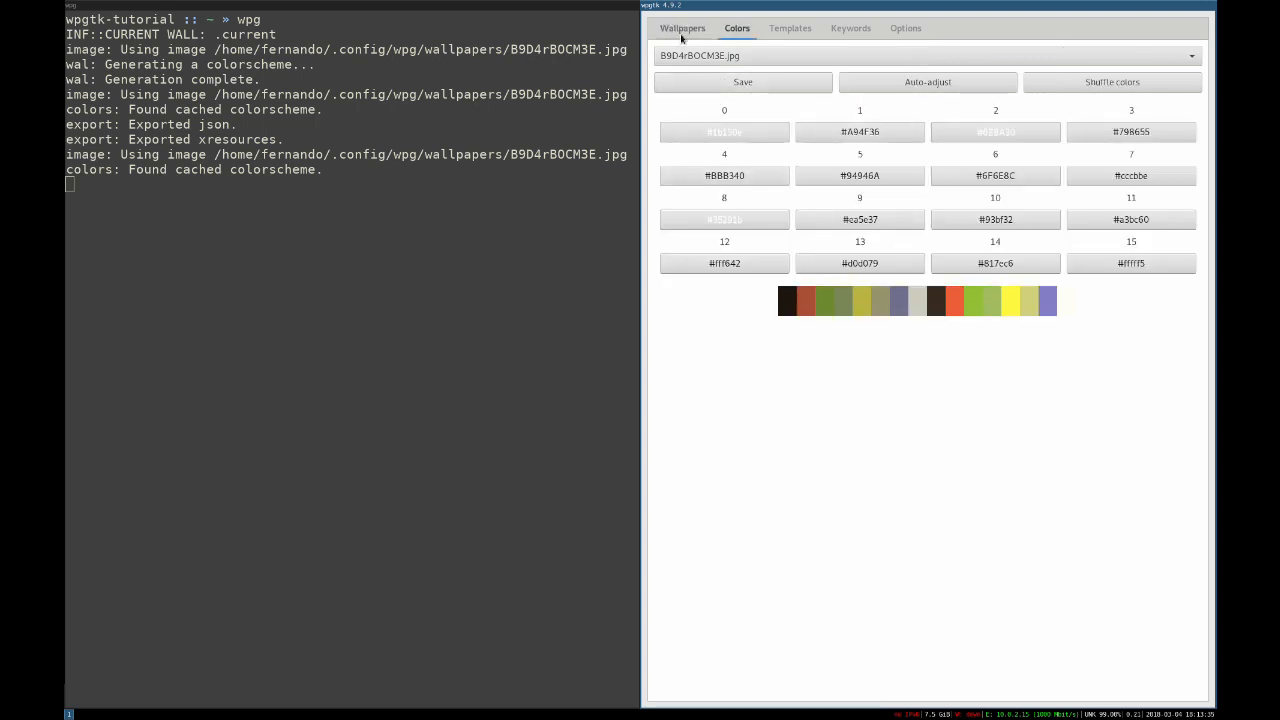
{"action": "left_click", "coordinate": [683, 28]}
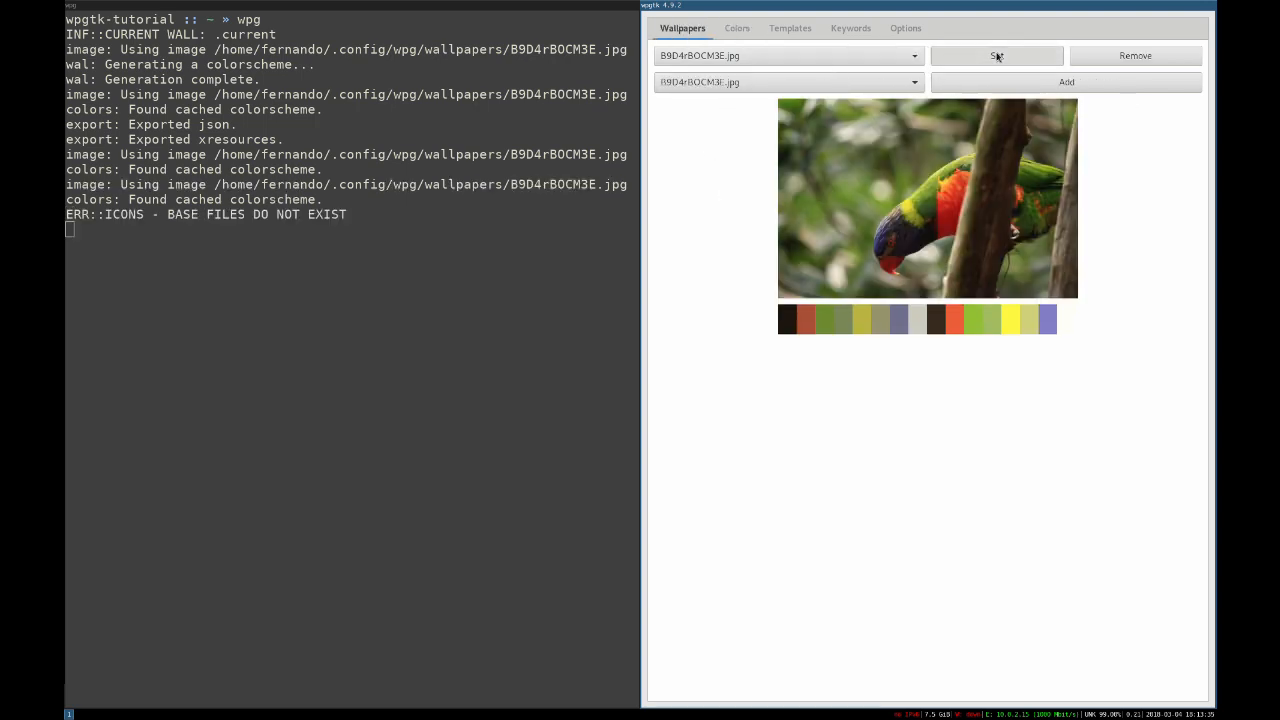
{"action": "left_click", "coordinate": [996, 55]}
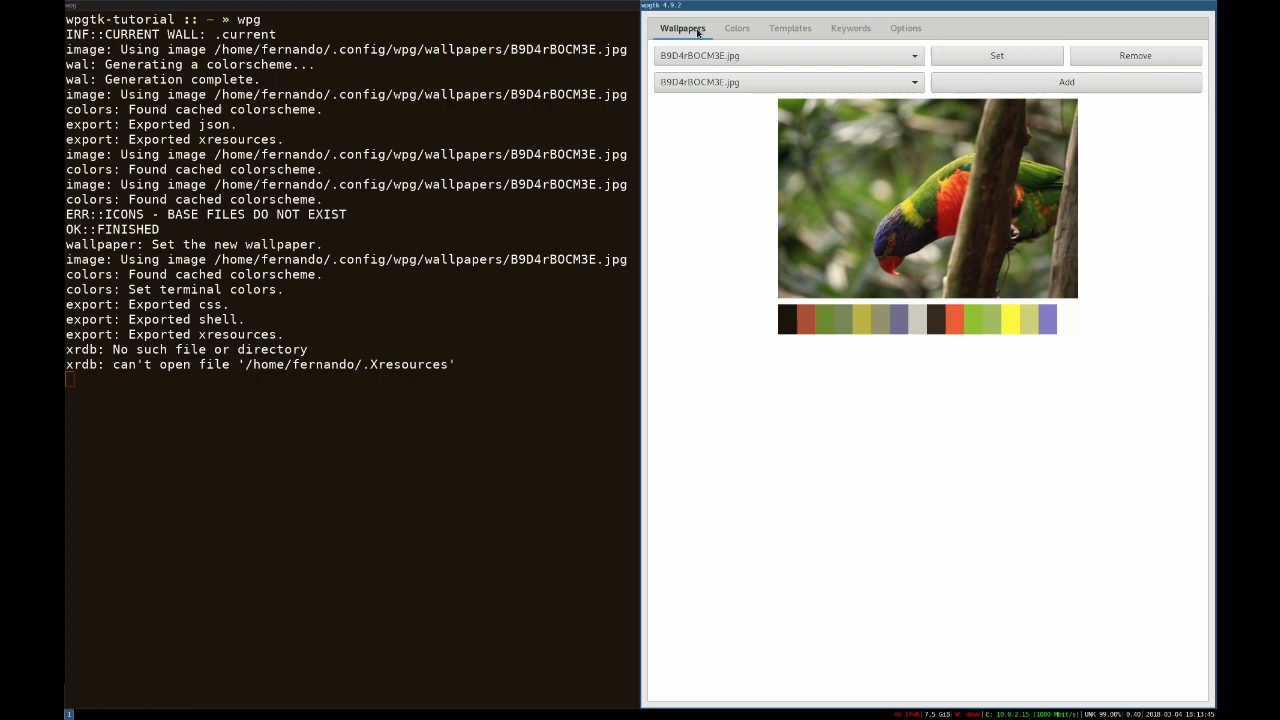
{"action": "mouse_move", "coordinate": [884, 282]}
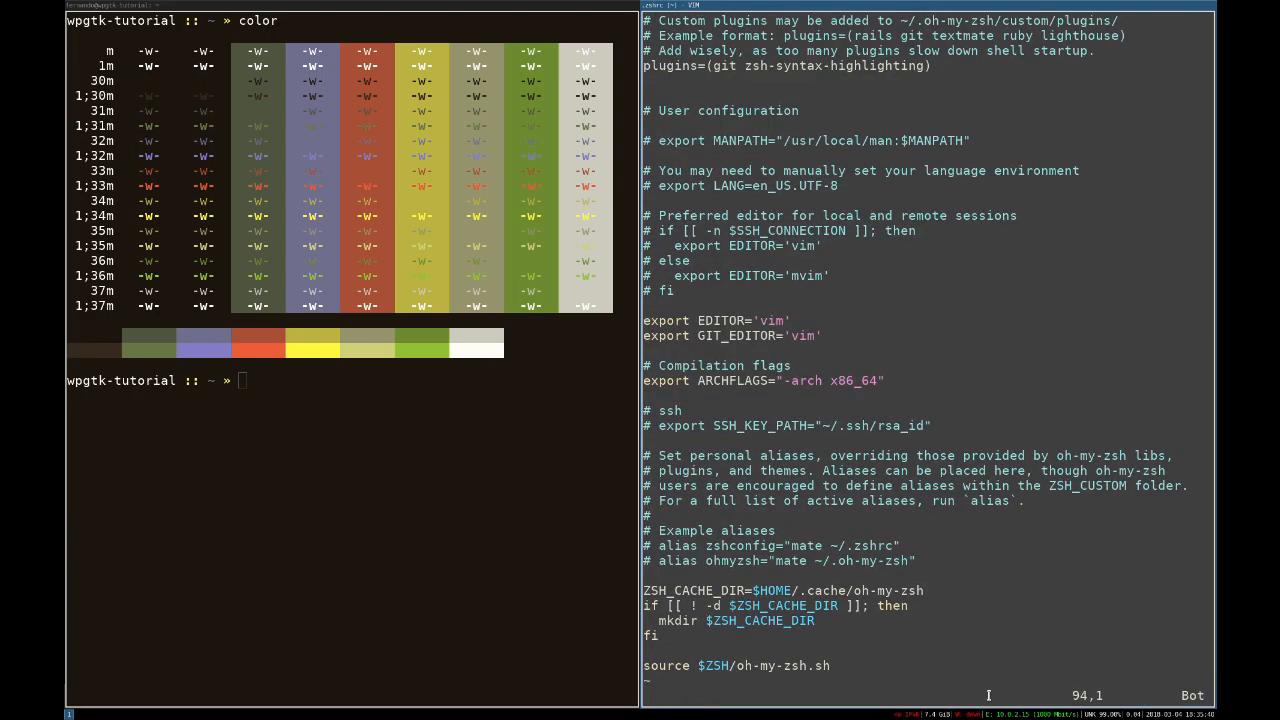
Add '(cat ~/.config/wpg/sequences &)' to .zshrc and save with :wq
{"action": "type", "text": "(cat"}
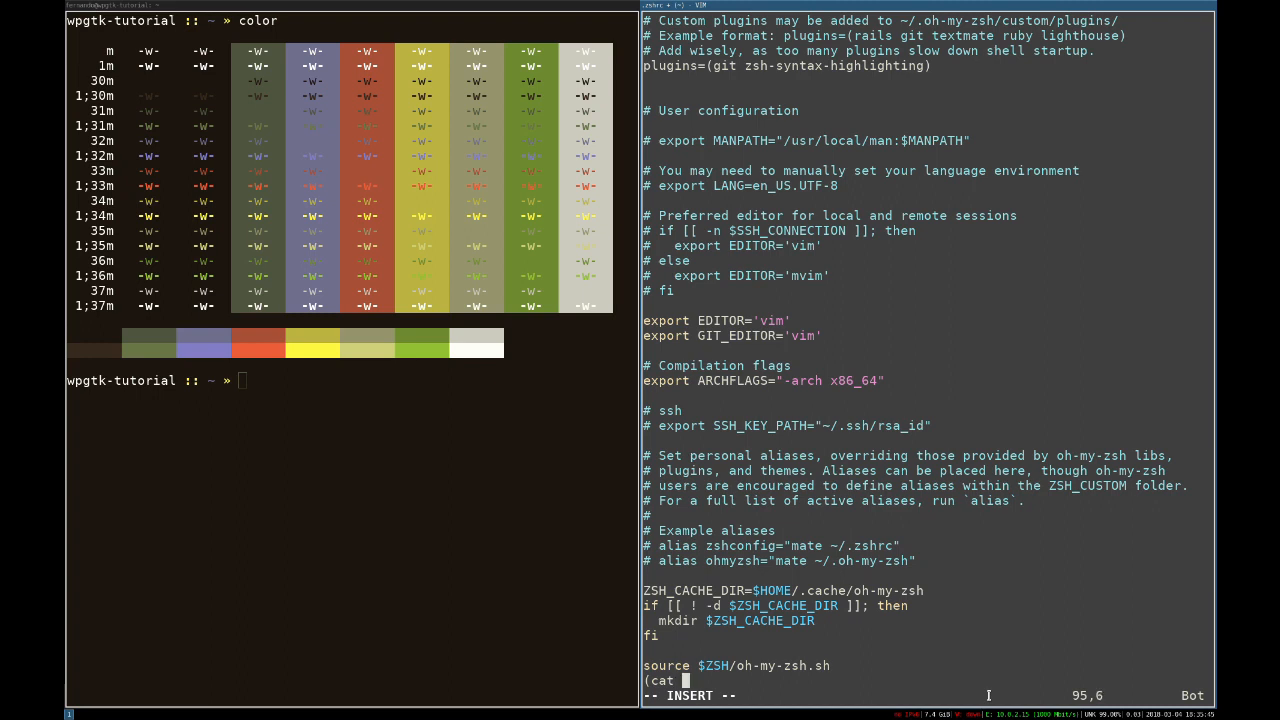
{"action": "type", "text": "~/.config/"}
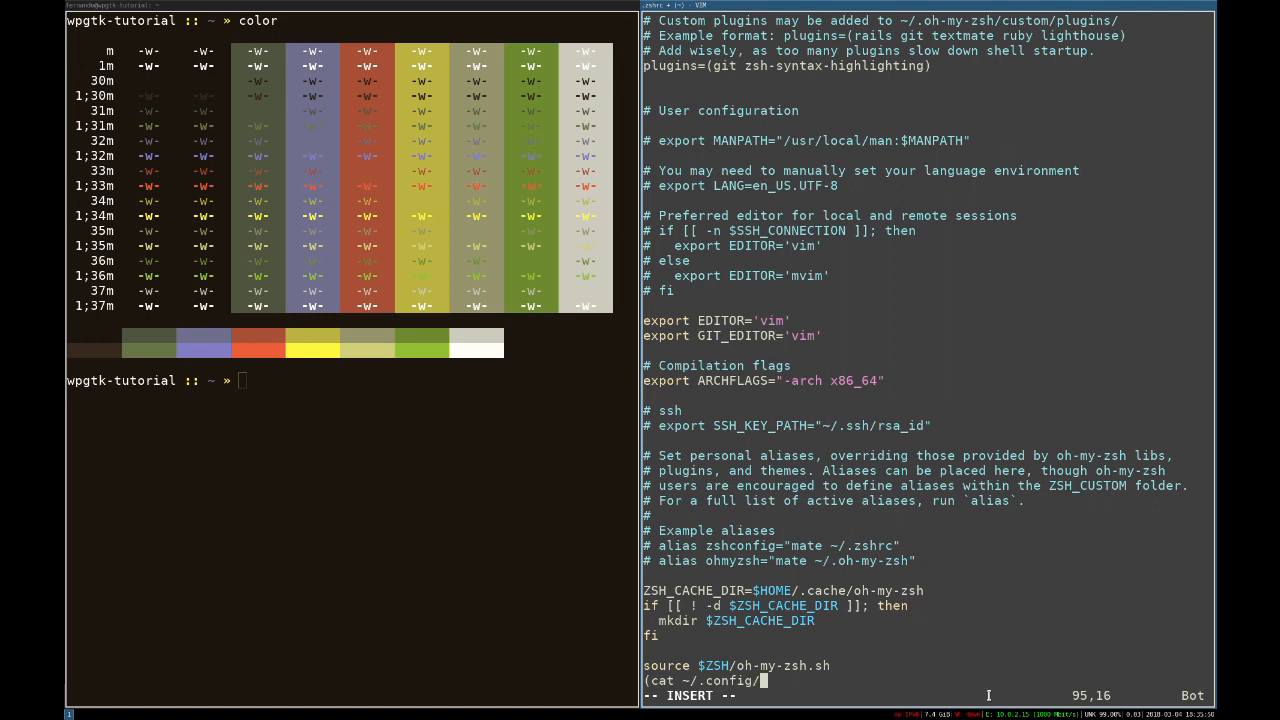
{"action": "type", "text": "wpg/sequences &"}
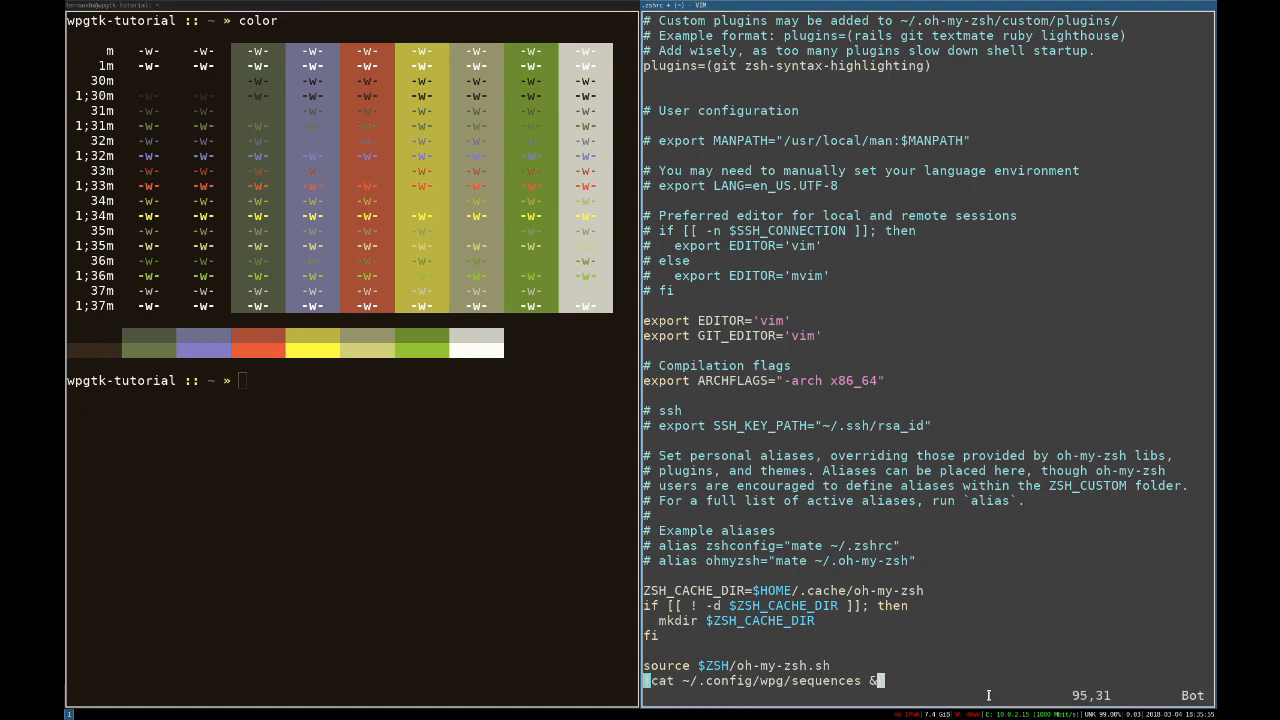
{"action": "type", "text": ":wq"}
{"action": "left_click", "coordinate": [352, 380]}
{"action": "type", "text": "wpg"}
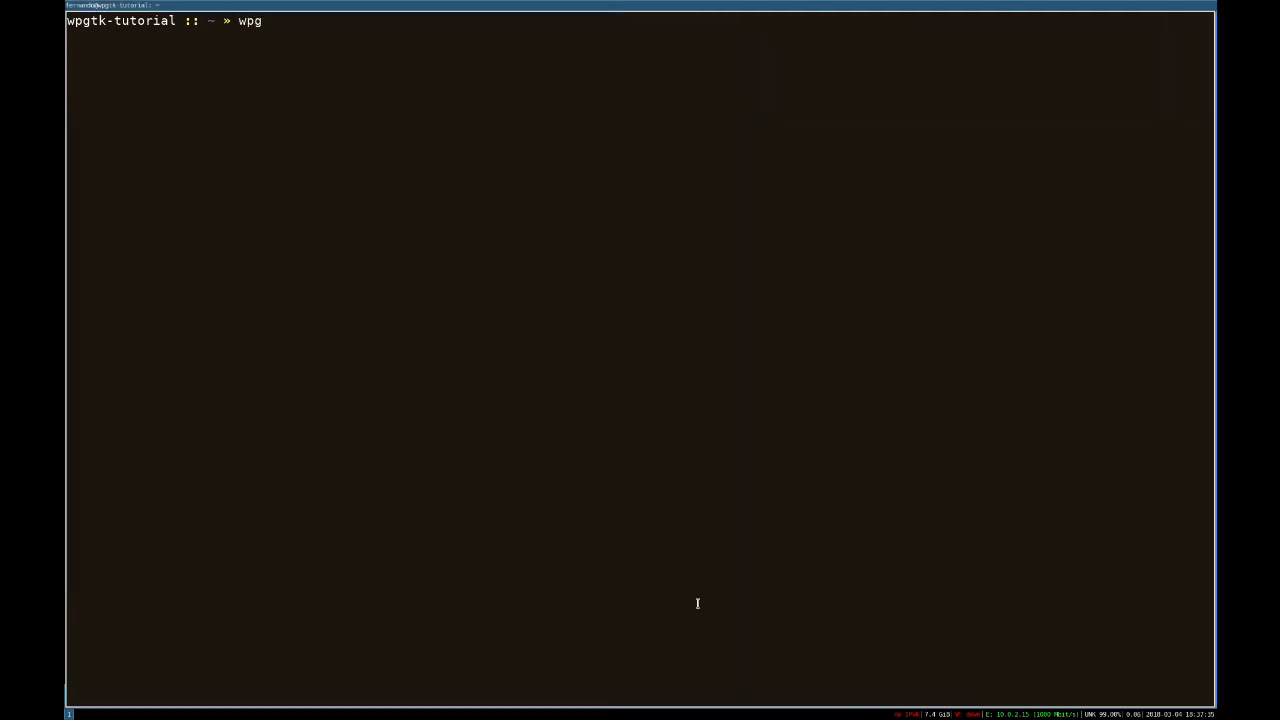
Show the installer help with 'wpg-install.sh -h'
{"action": "type", "text": "-install.sh -h"}
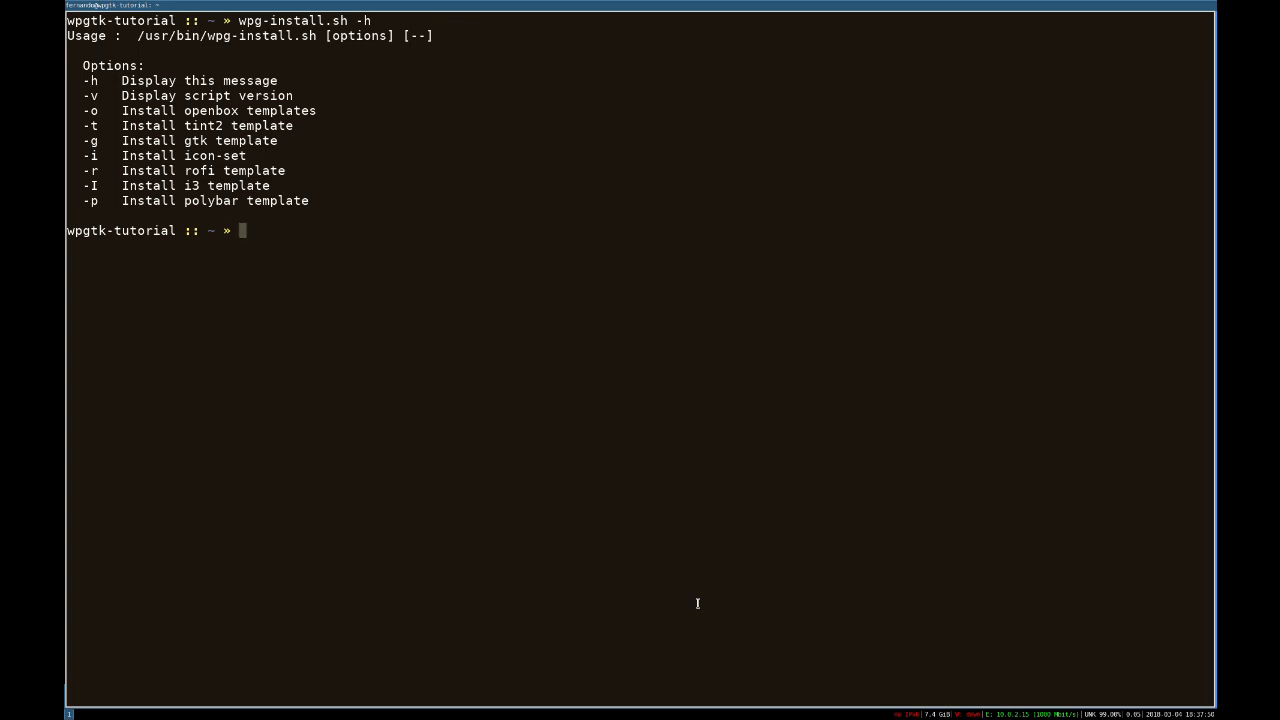
{"action": "type", "text": "wpg-install"}
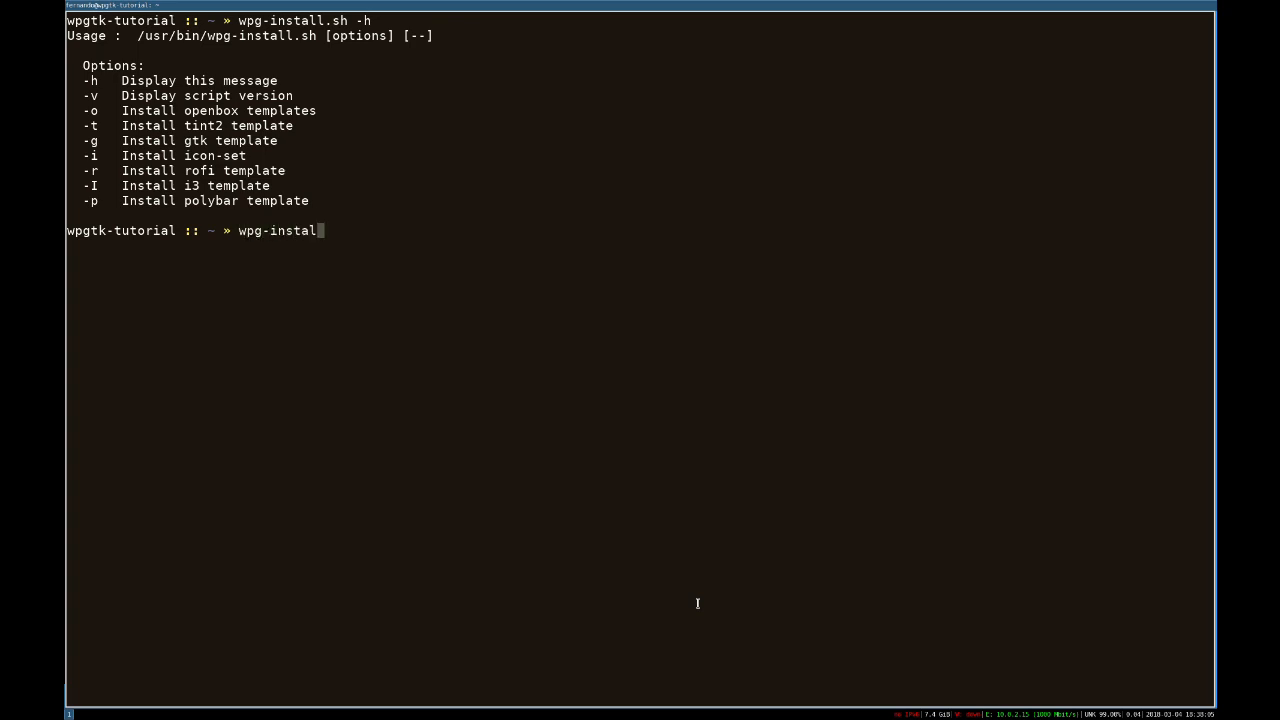
Run 'wpg-install.sh -Iig' and answer y to override the i3 config
{"action": "type", "text": ".sh -"}
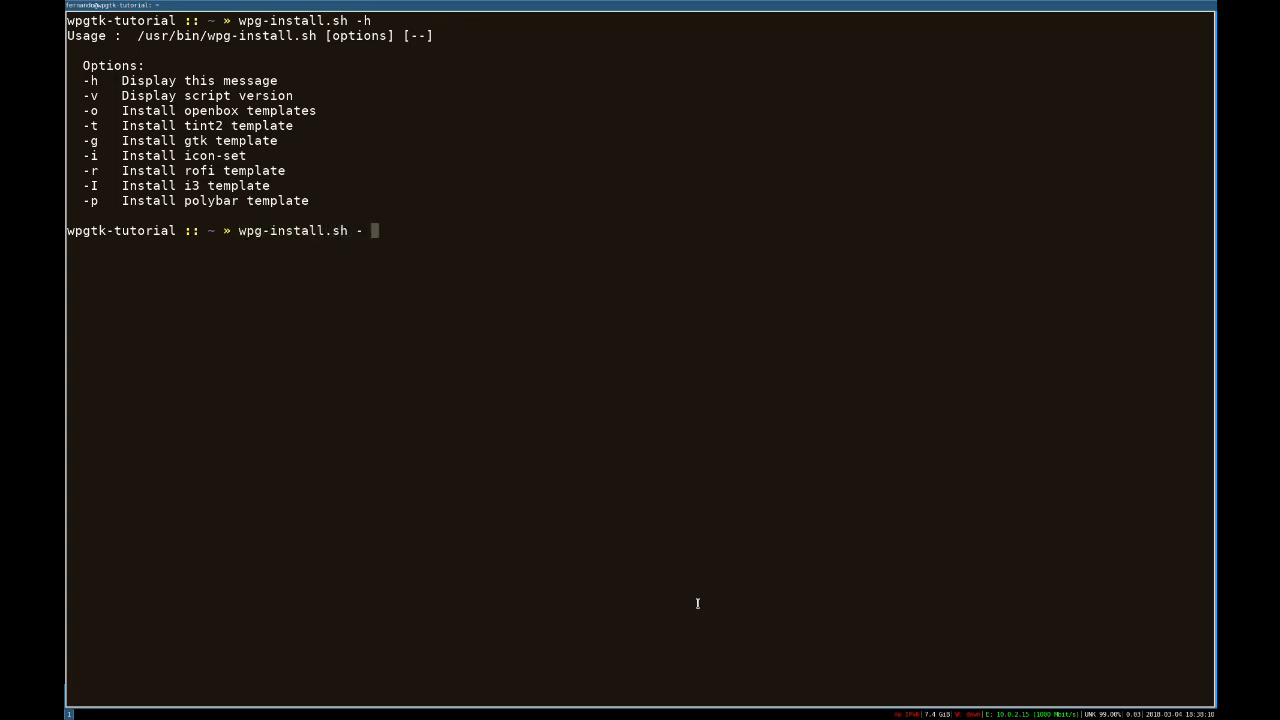
{"action": "key", "text": "BackSpace"}
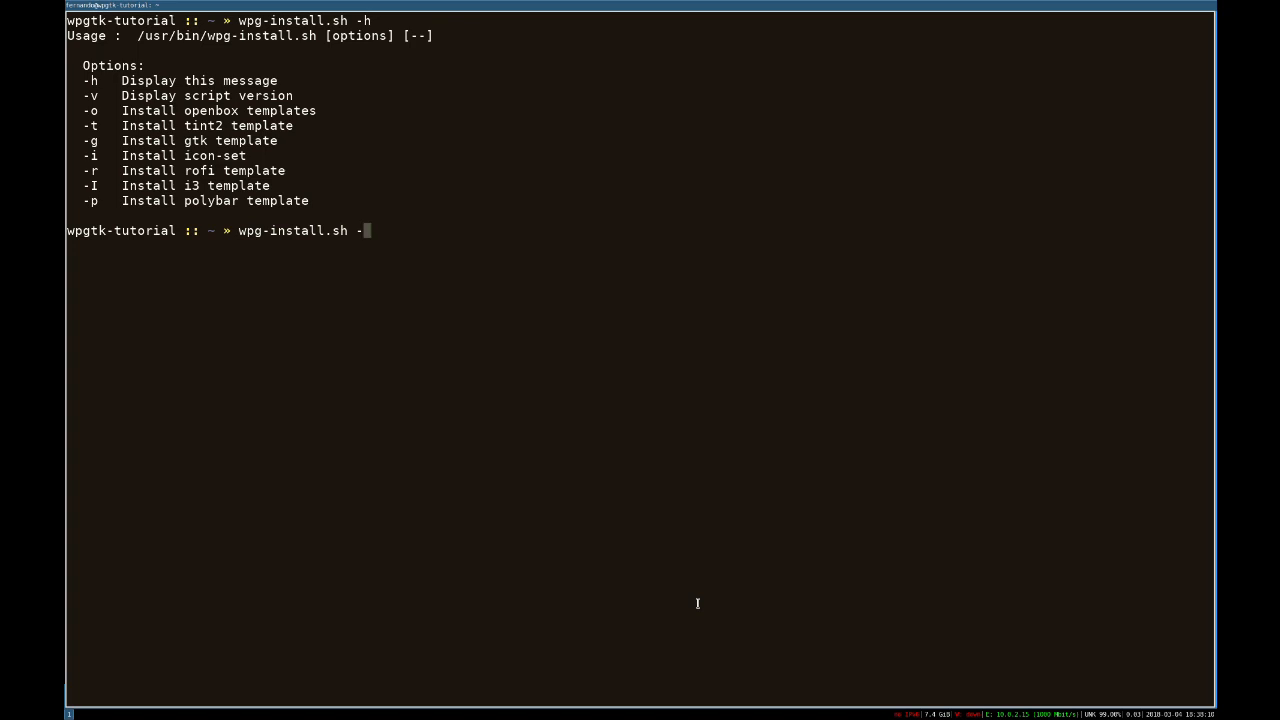
{"action": "type", "text": "Iig"}
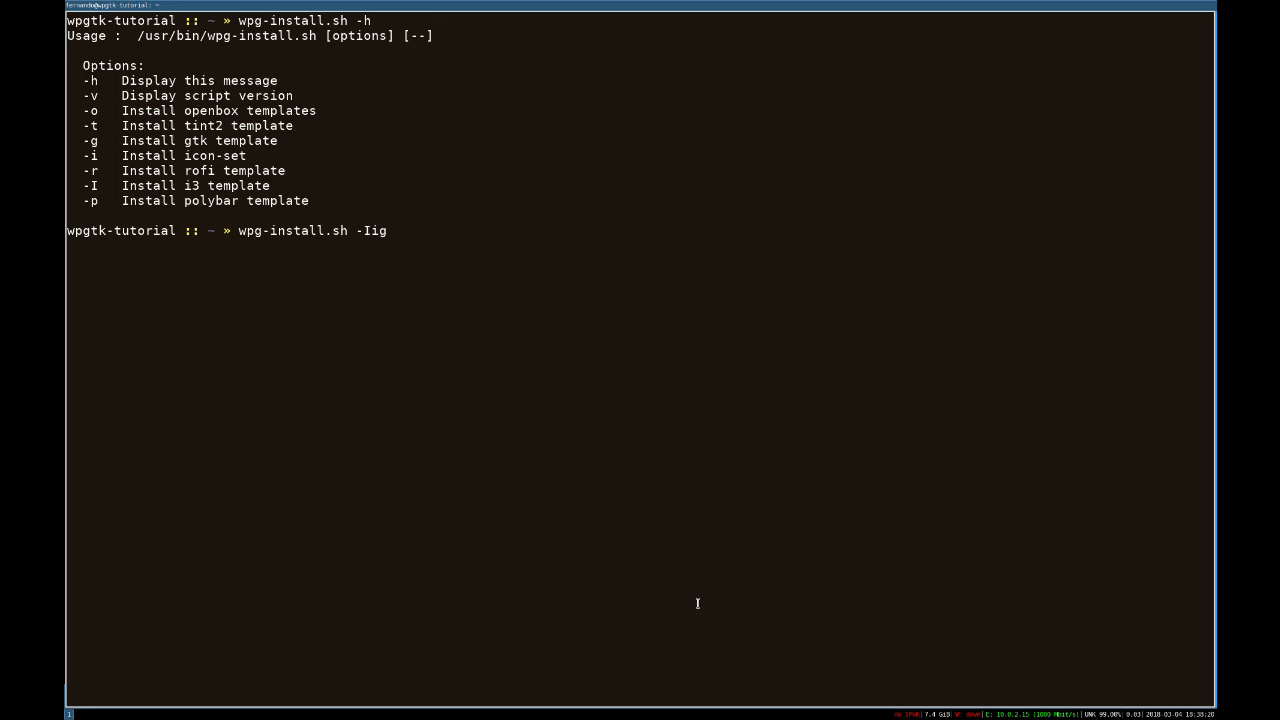
{"action": "key", "text": "Return"}
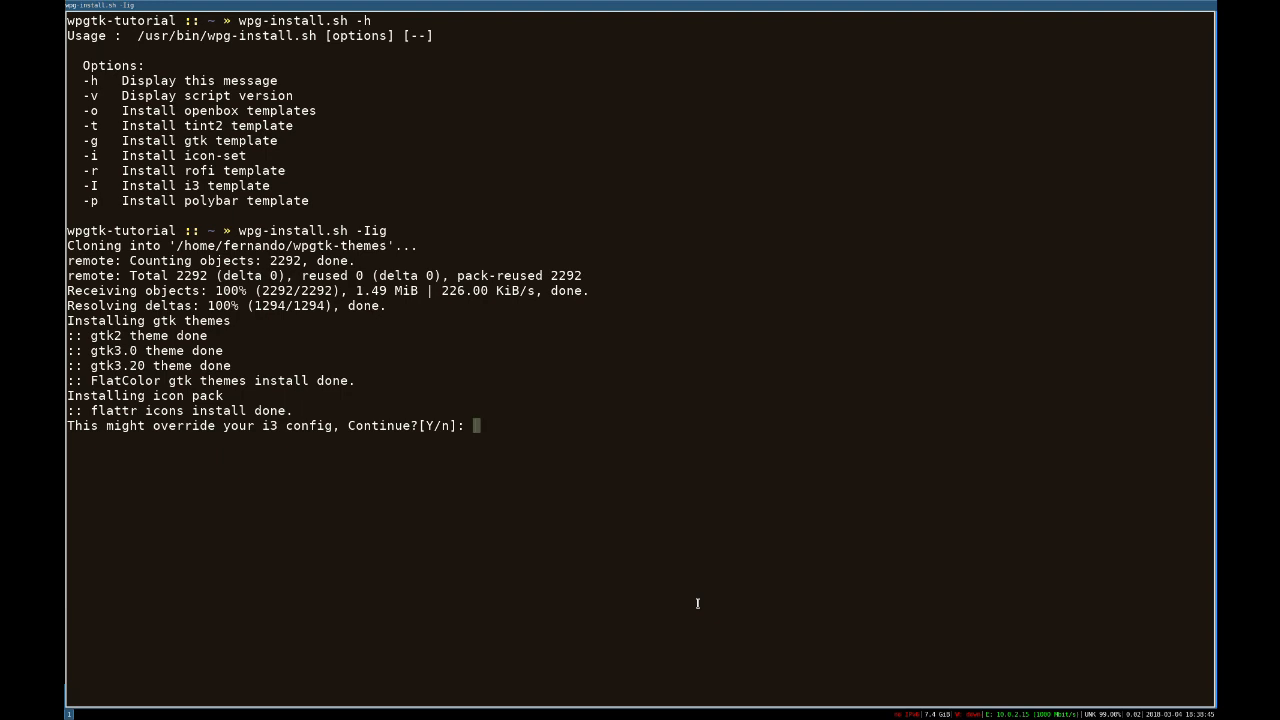
{"action": "type", "text": "y"}
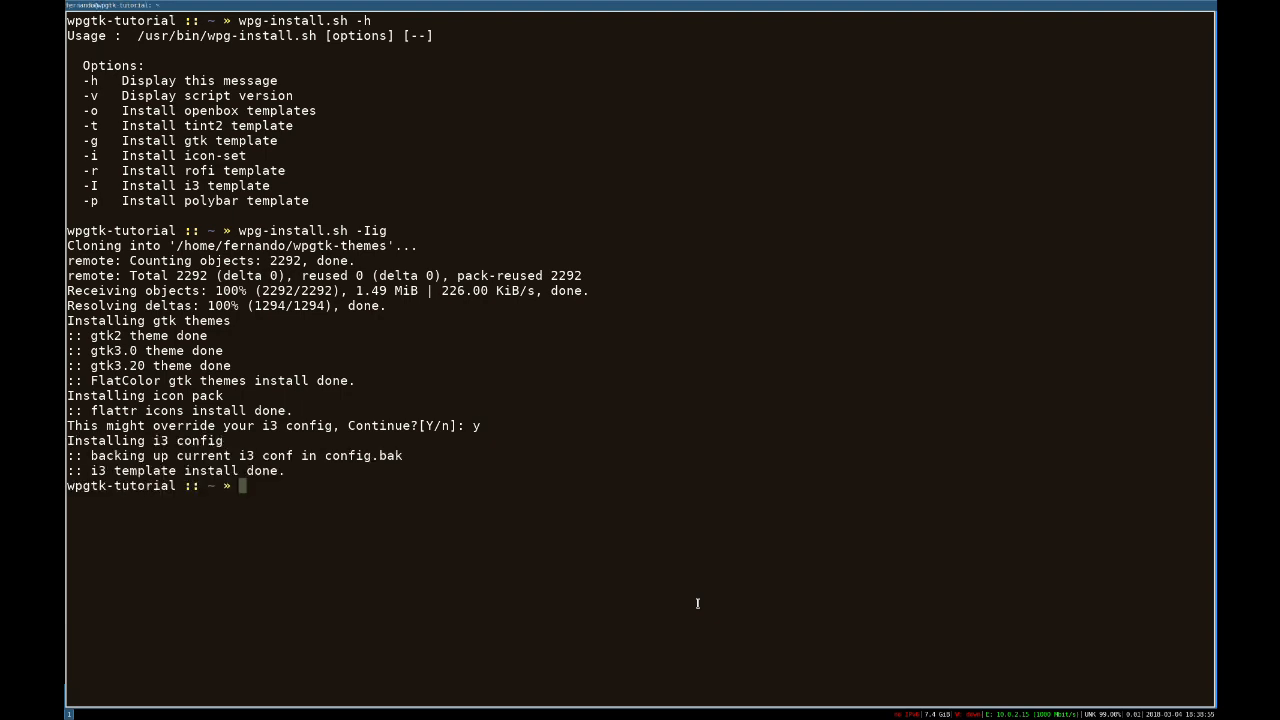
{"action": "type", "text": "lxappearance"}
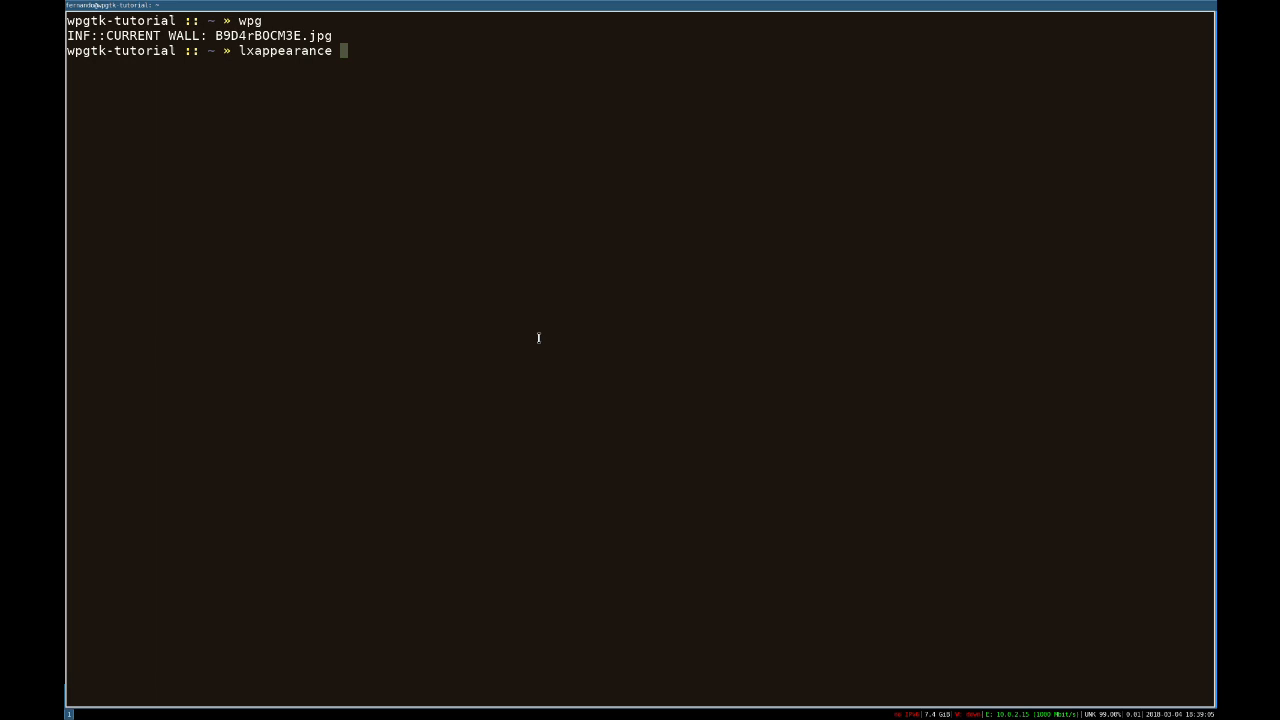
In LXAppearance, choose the FlatColor widget theme and FlattrColor icons, then rerun wpg
{"action": "key", "text": "Return"}
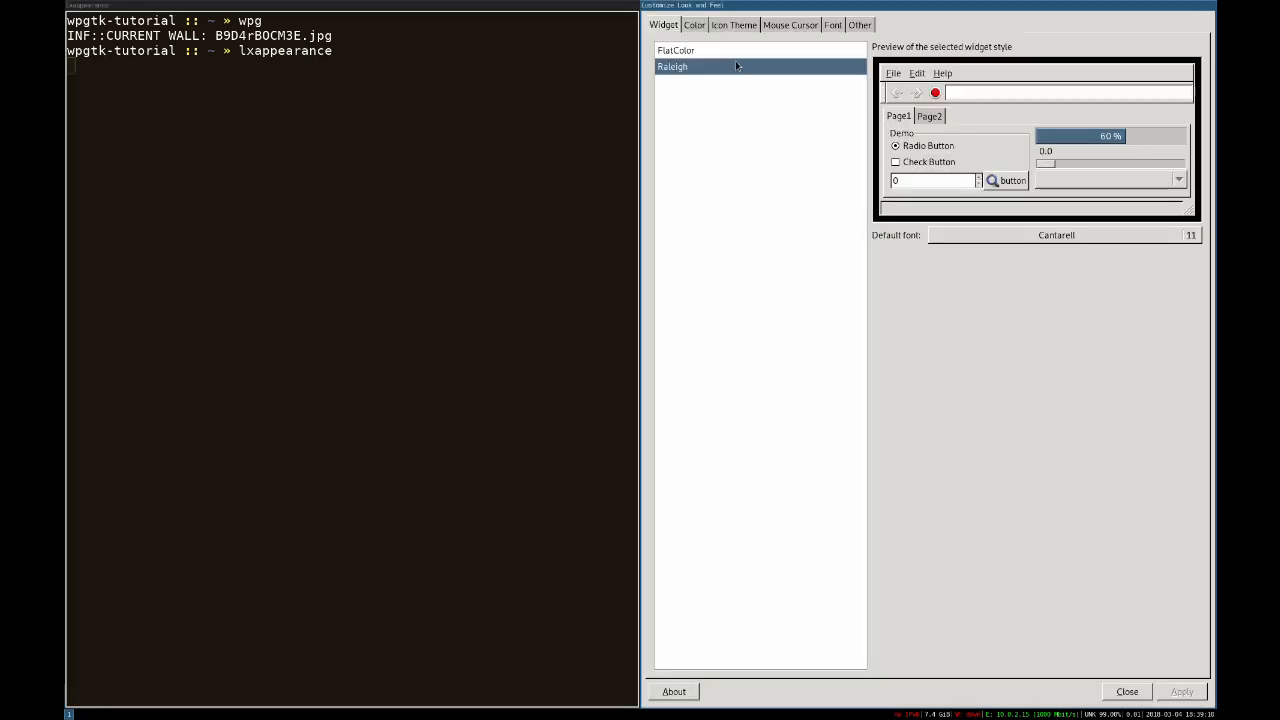
{"action": "mouse_move", "coordinate": [728, 53]}
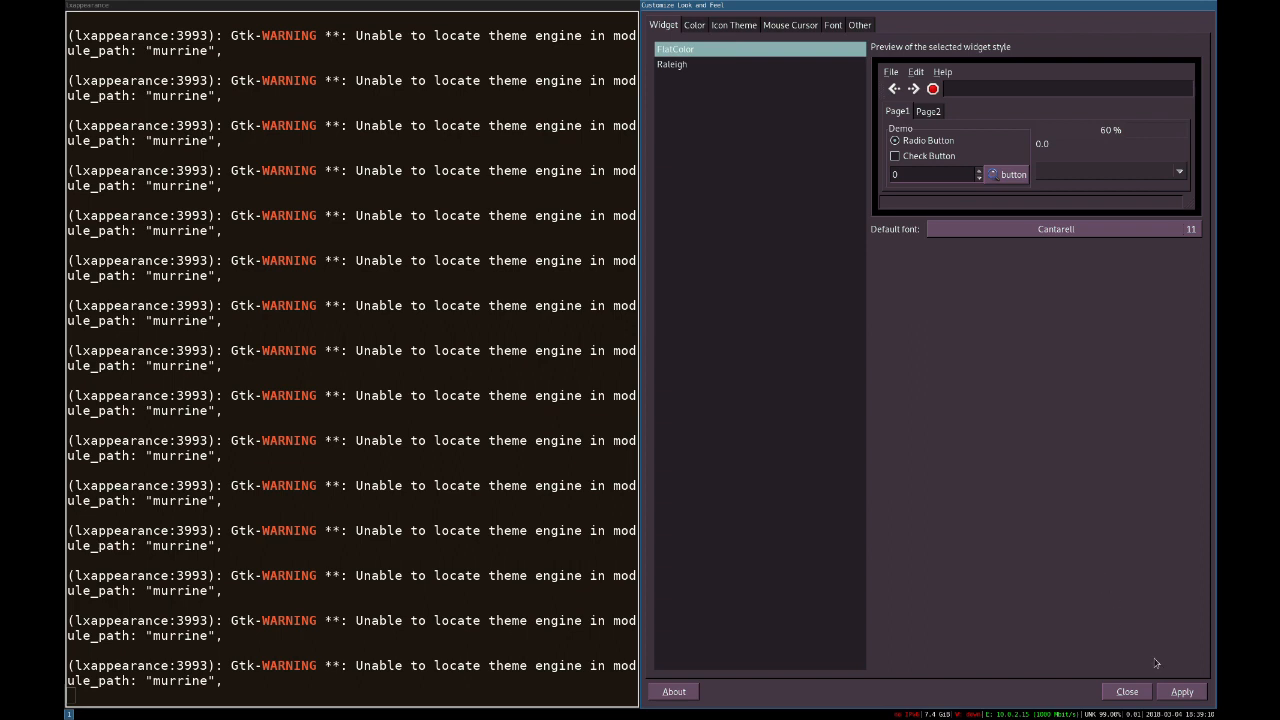
{"action": "mouse_move", "coordinate": [785, 147]}
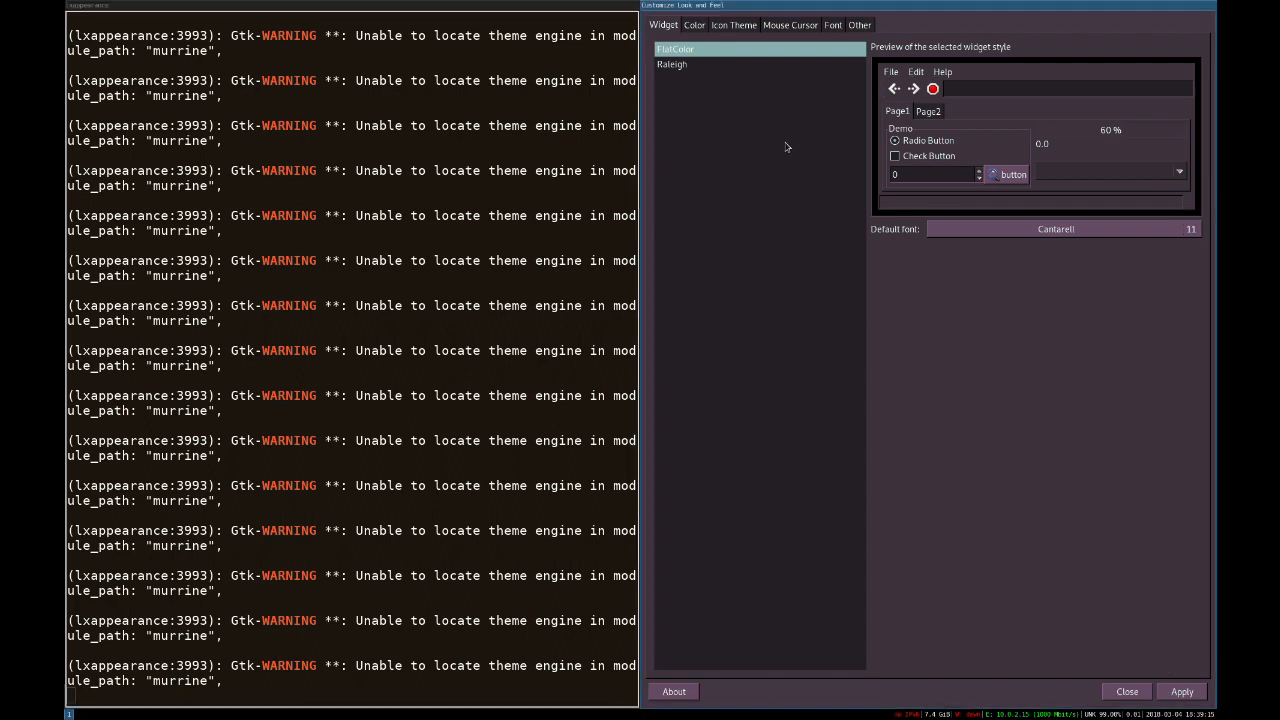
{"action": "left_click", "coordinate": [734, 25]}
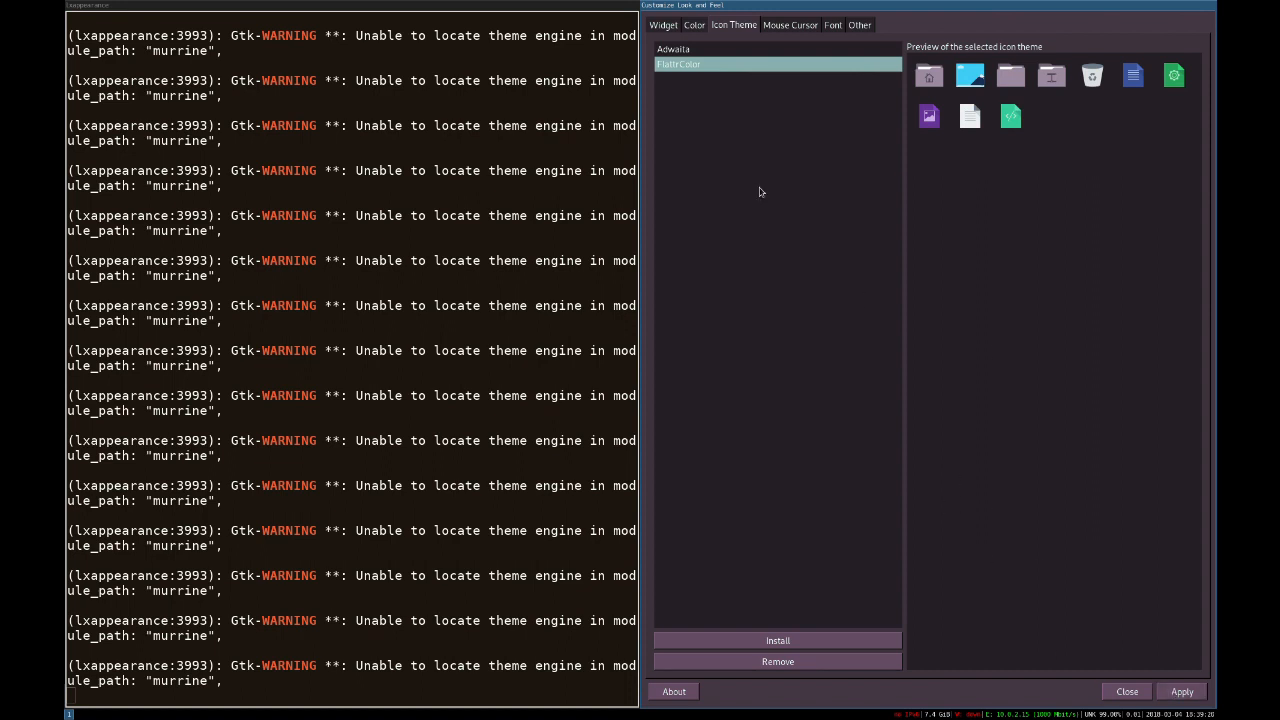
{"action": "left_click", "coordinate": [662, 25]}
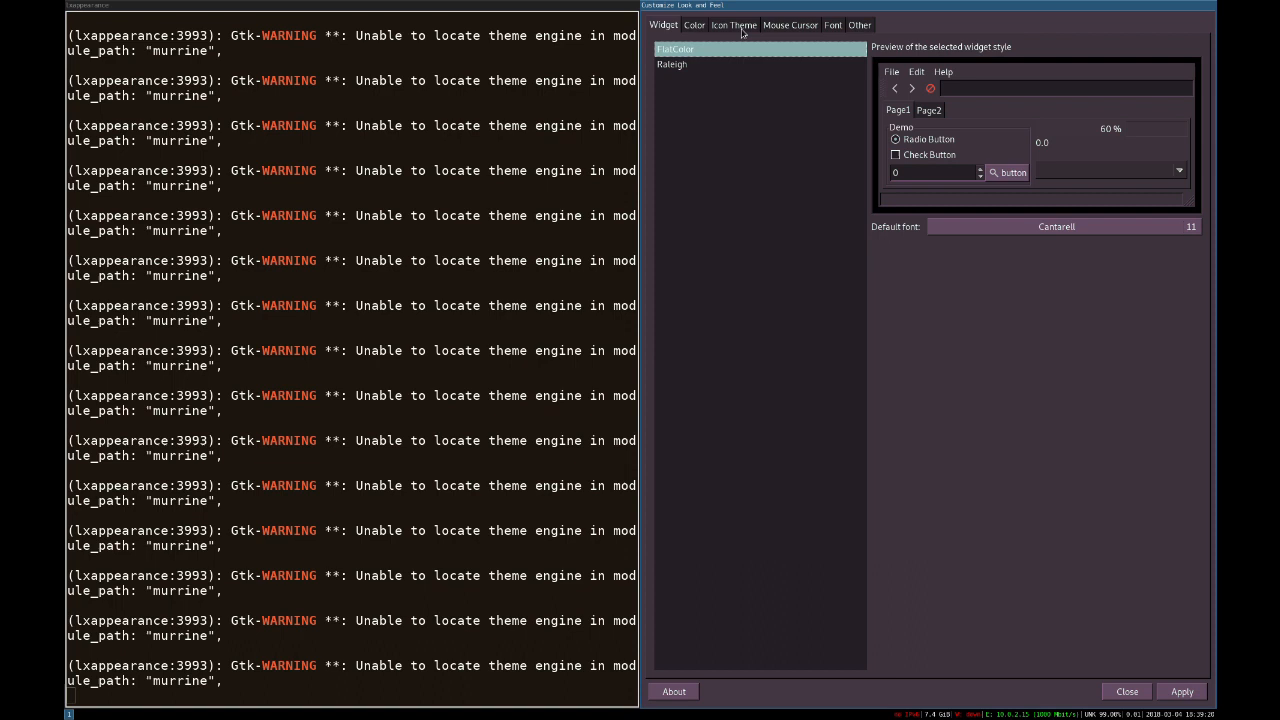
{"action": "mouse_move", "coordinate": [947, 511]}
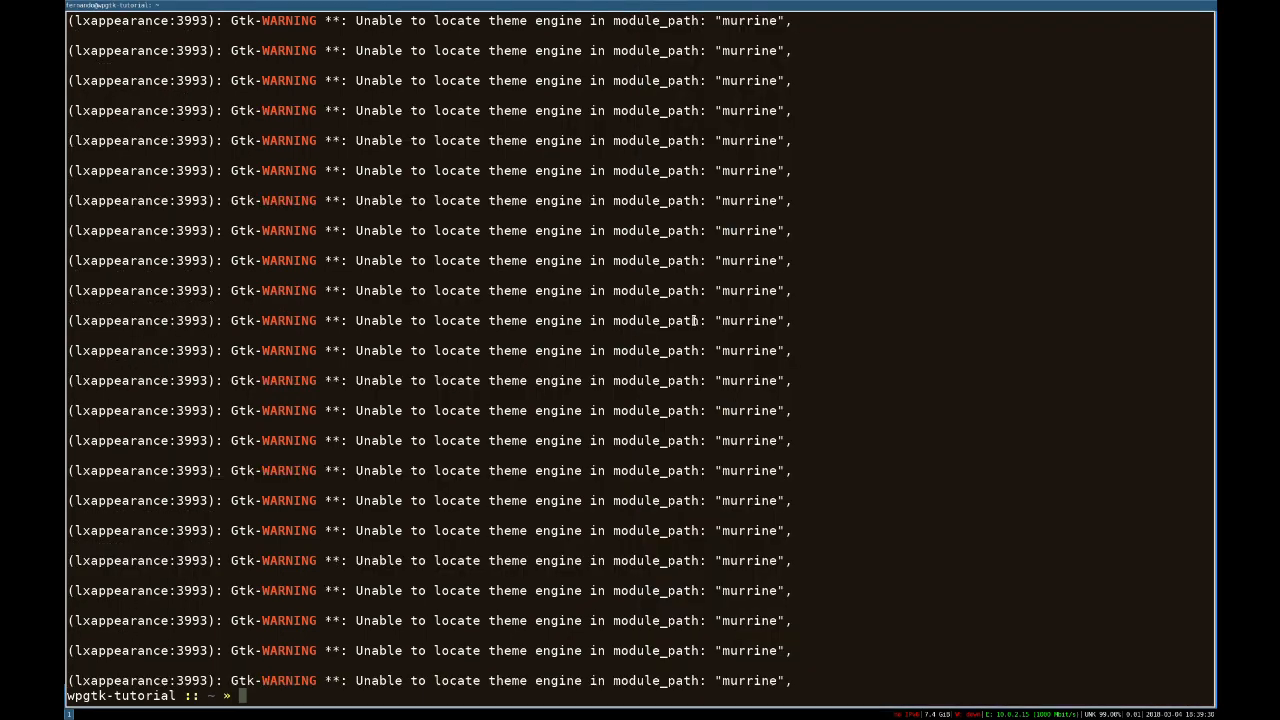
{"action": "type", "text": "wpg"}
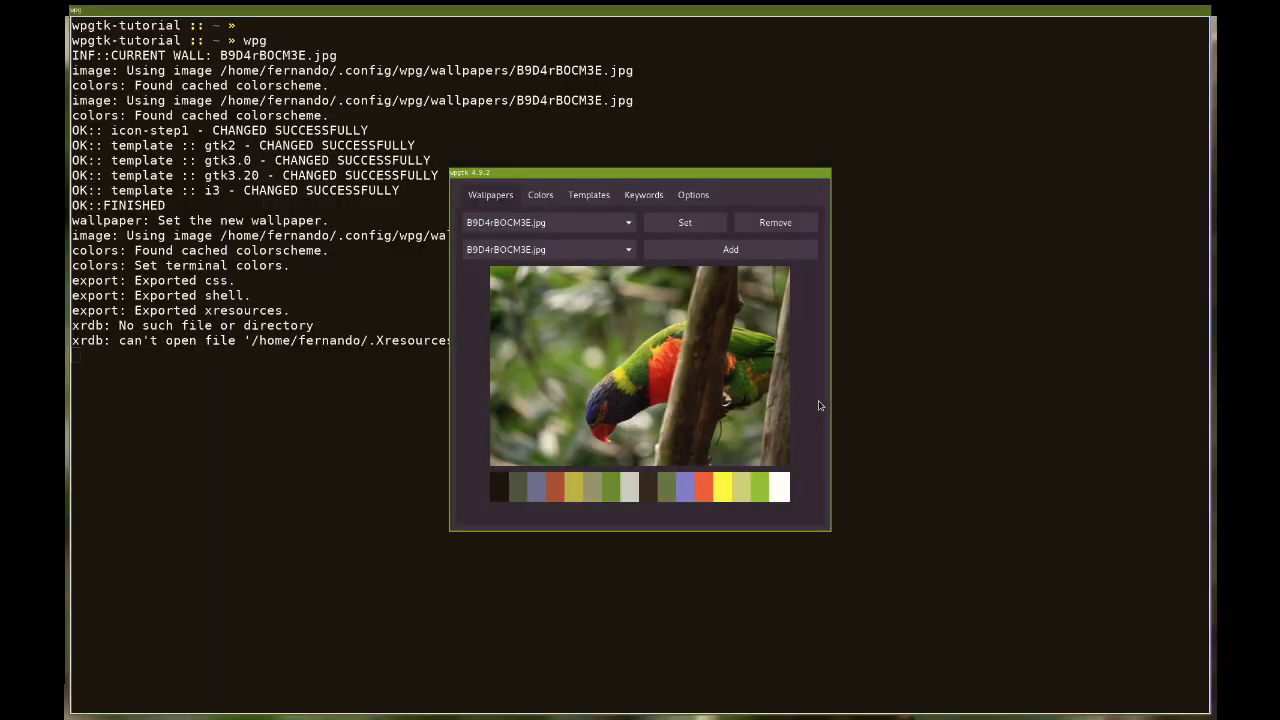
Drag the wpgtk window showing the parrot palette further aside
{"action": "left_click_drag", "start_coordinate": [640, 172], "coordinate": [590, 182]}
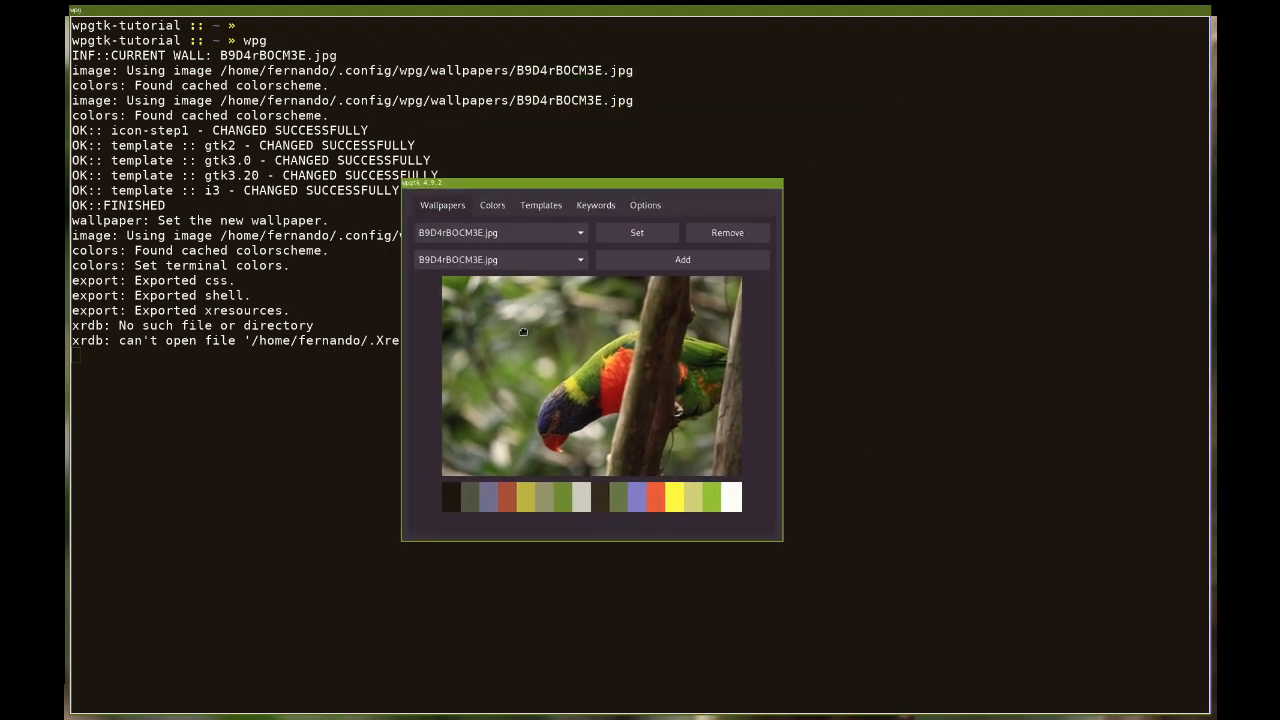
{"action": "left_click_drag", "start_coordinate": [591, 182], "coordinate": [752, 233]}
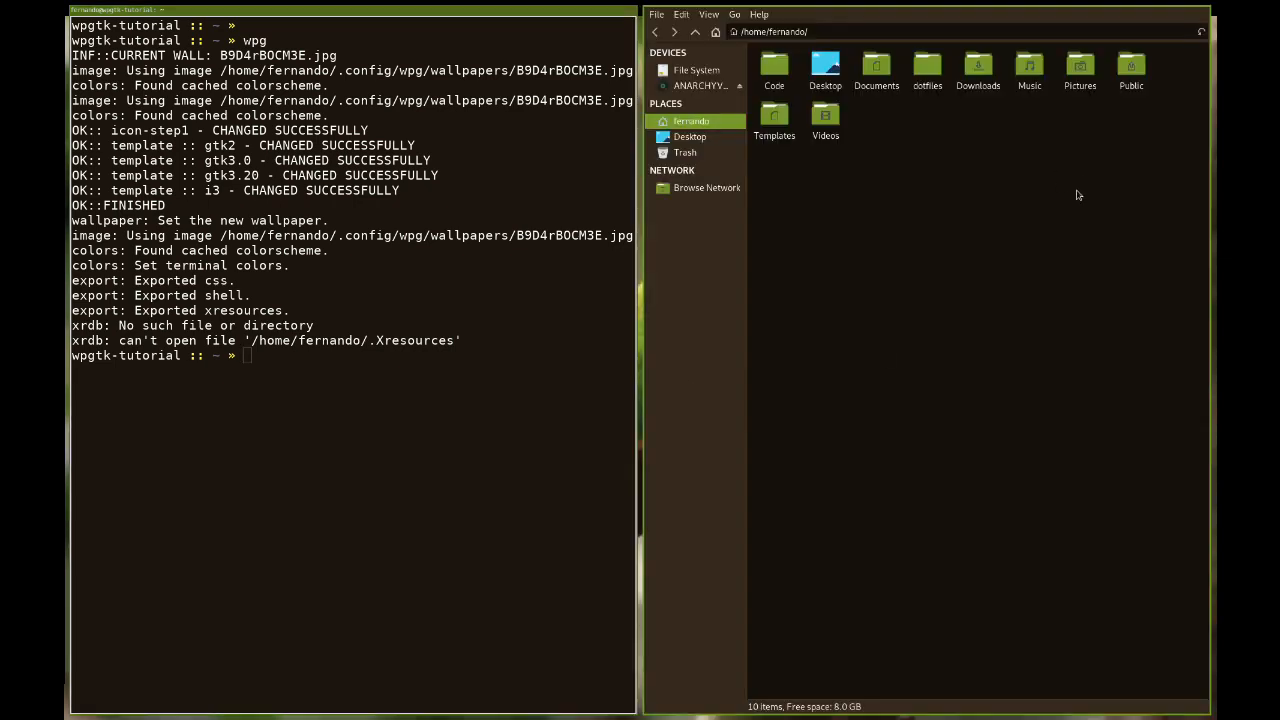
{"action": "mouse_move", "coordinate": [1175, 183]}
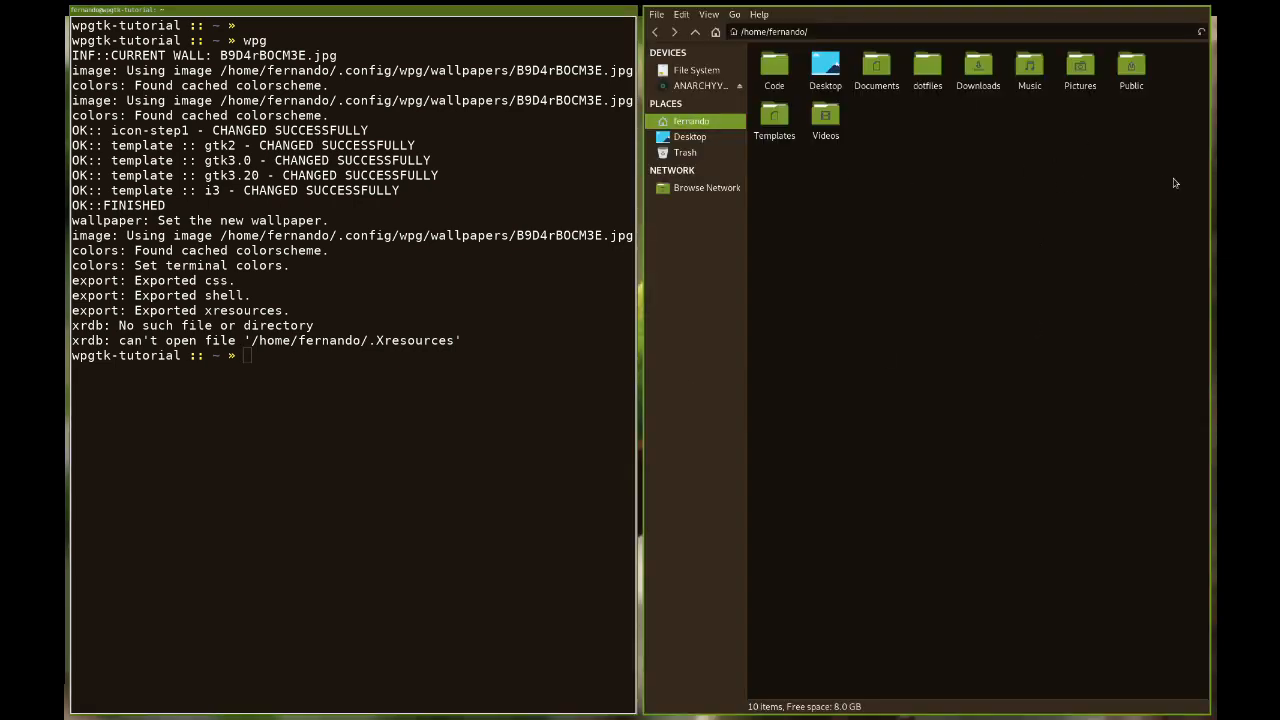
{"action": "mouse_move", "coordinate": [947, 178]}
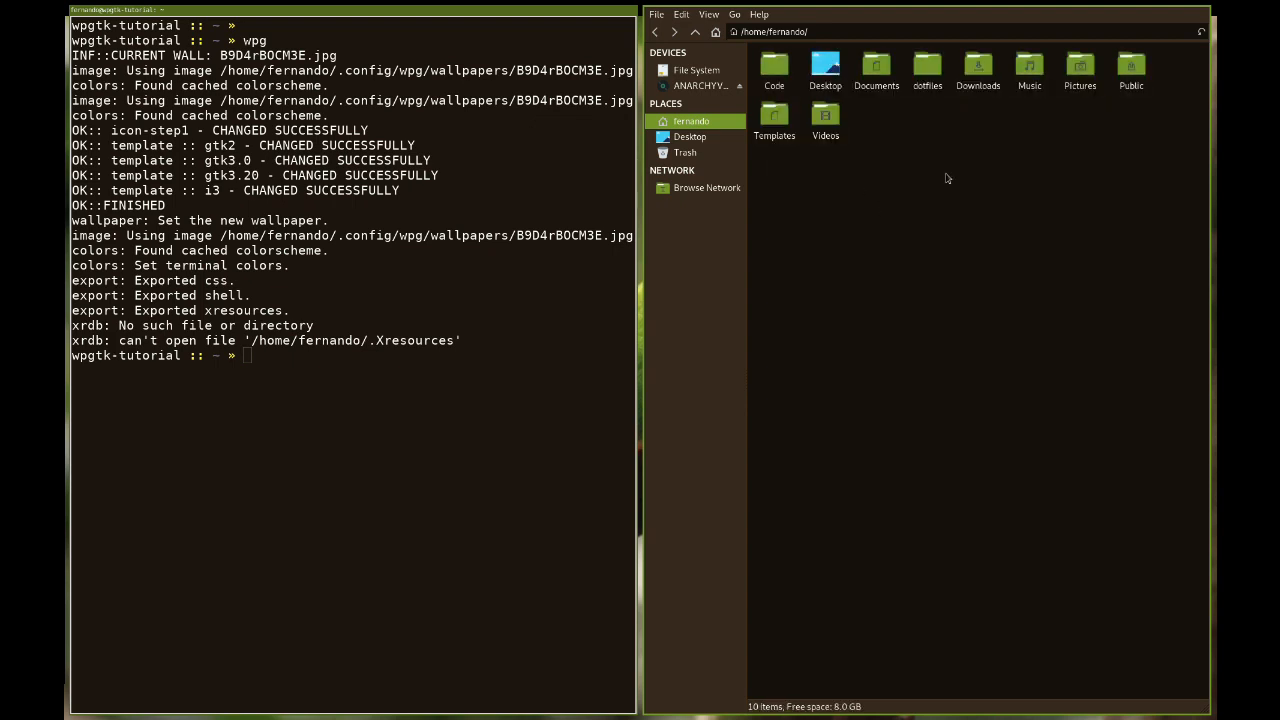
{"action": "mouse_move", "coordinate": [830, 245]}
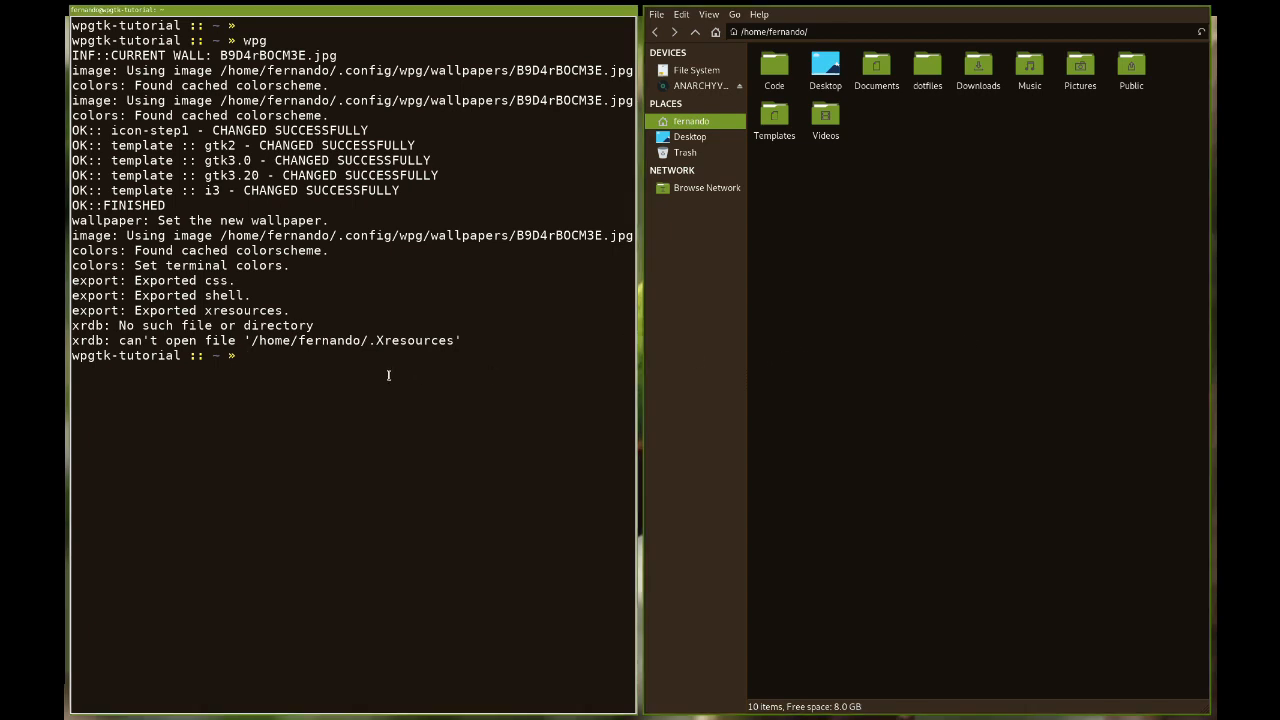
Review the green, dark-styled Thunar home folder, then return the terminal to an empty prompt
{"action": "type", "text": "Q"}
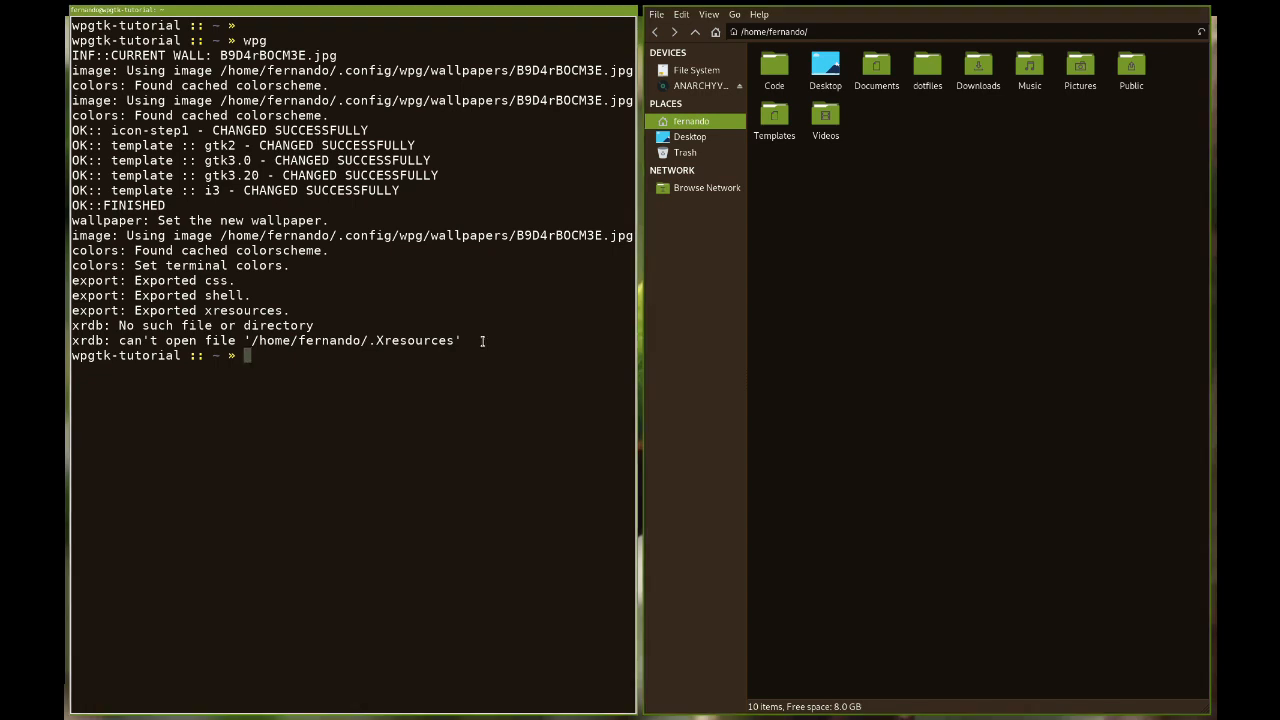
{"action": "mouse_move", "coordinate": [785, 346]}
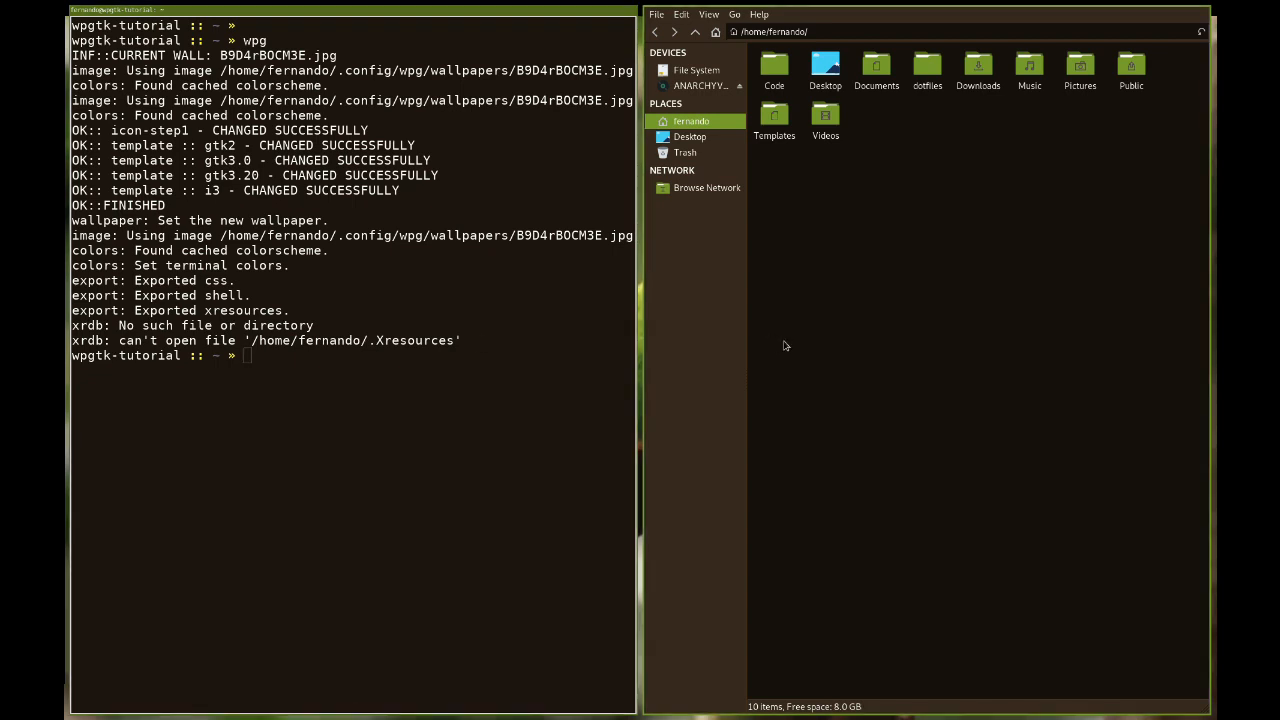
{"action": "mouse_move", "coordinate": [678, 374]}
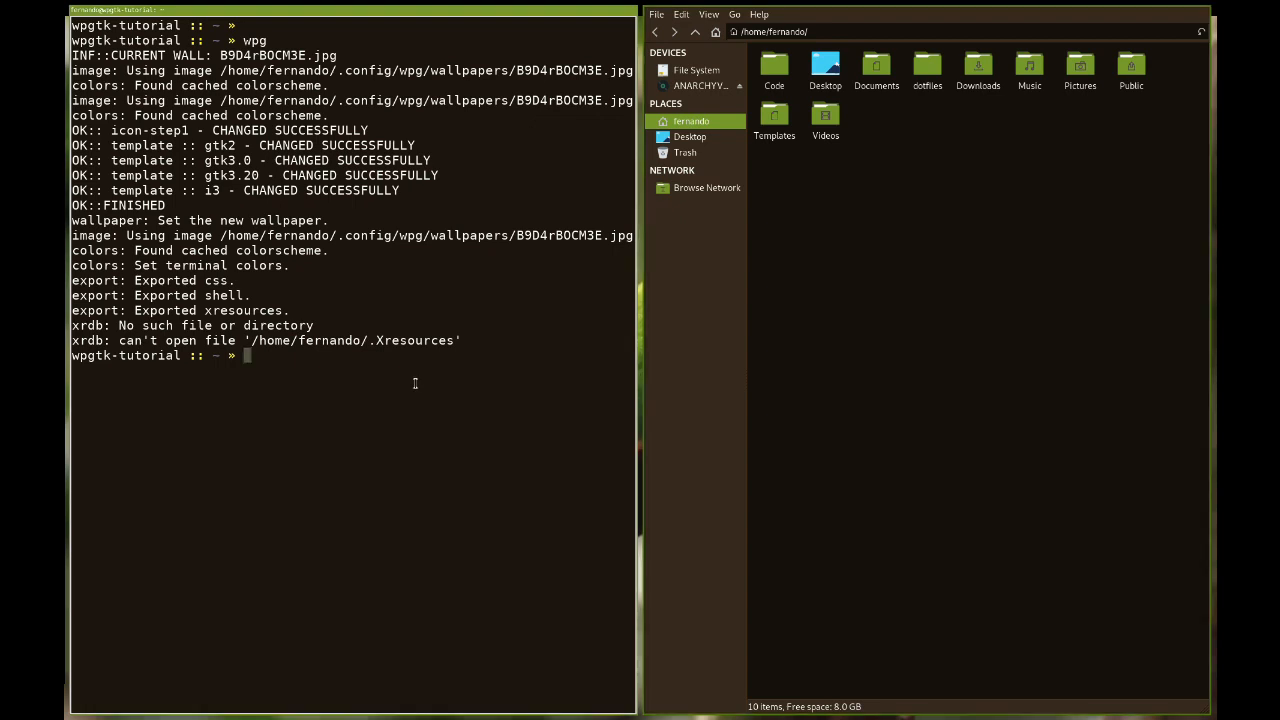
{"action": "mouse_move", "coordinate": [420, 343]}
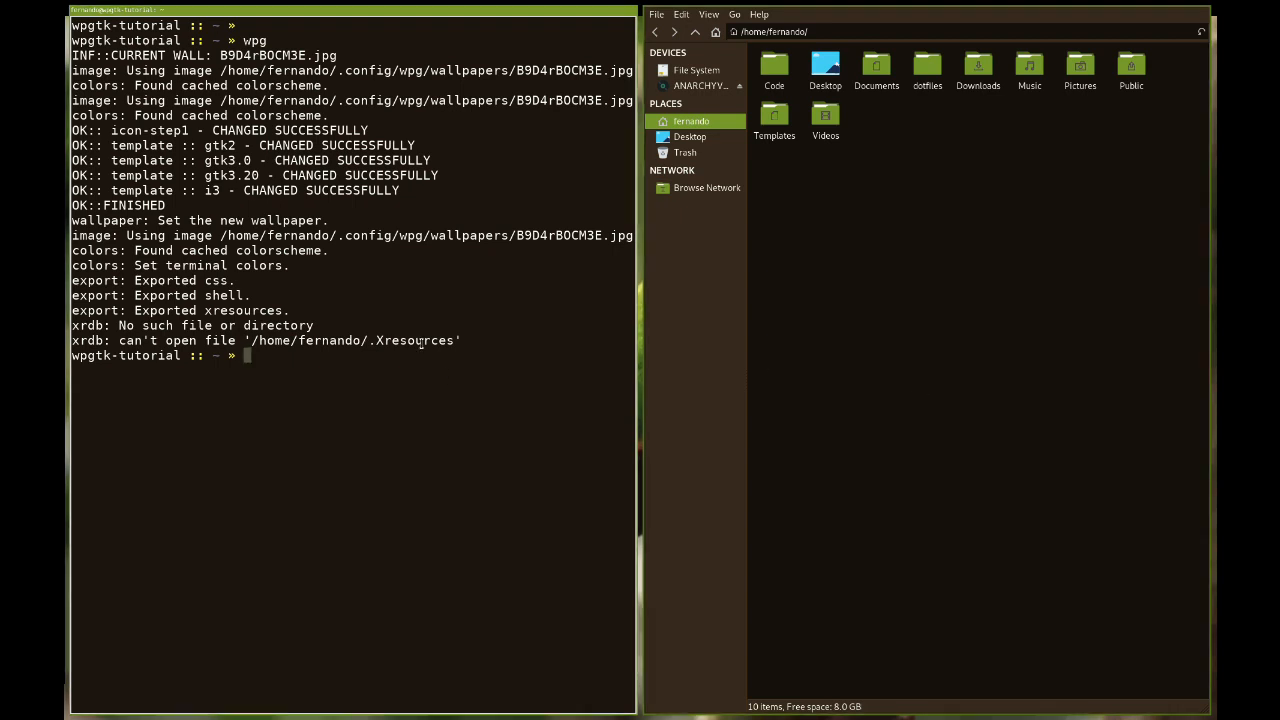